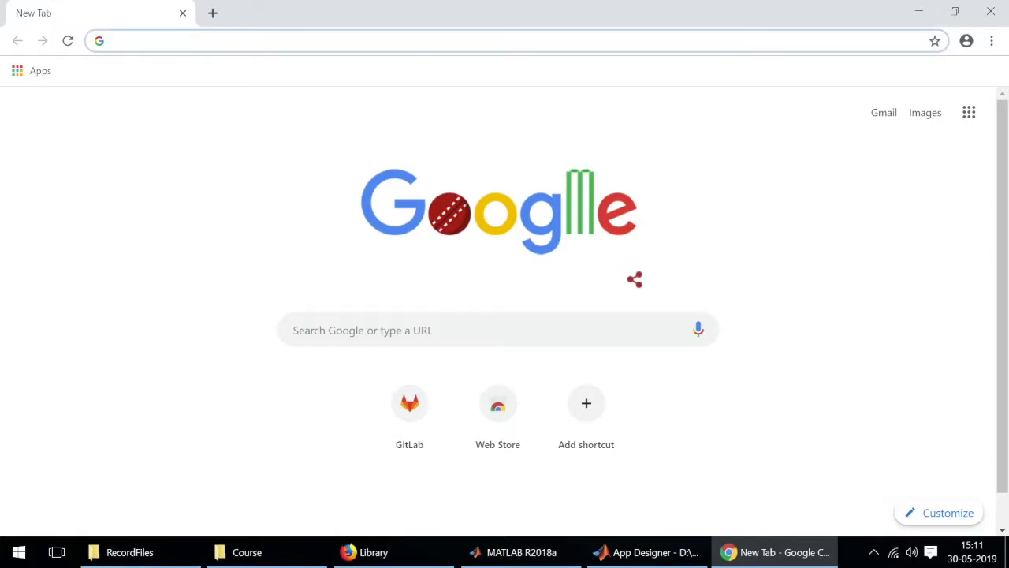
# - Search the web for 'yahoo finance' from the address bar
pyautogui.click(315, 41)
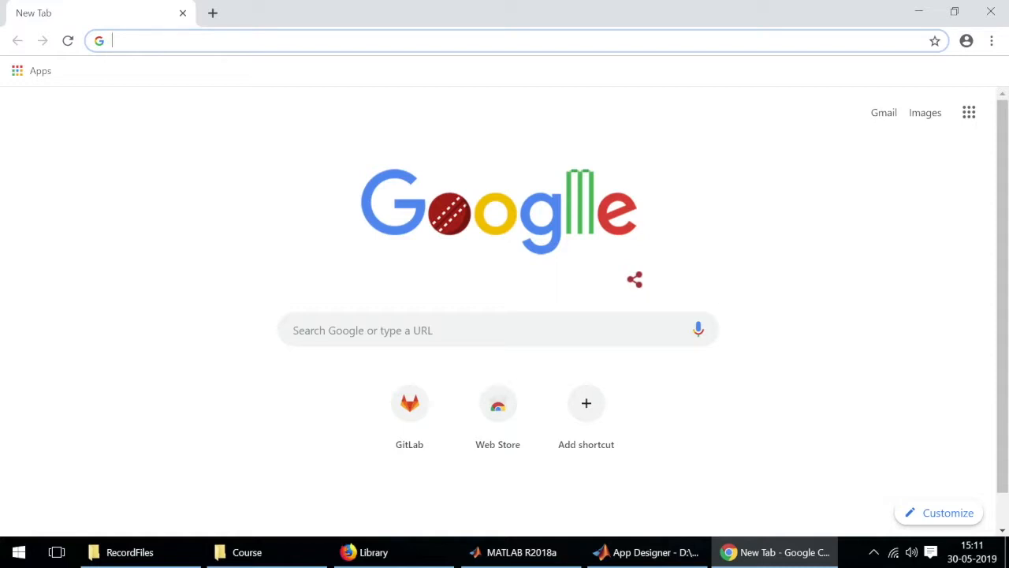
pyautogui.write('yahoo finance')
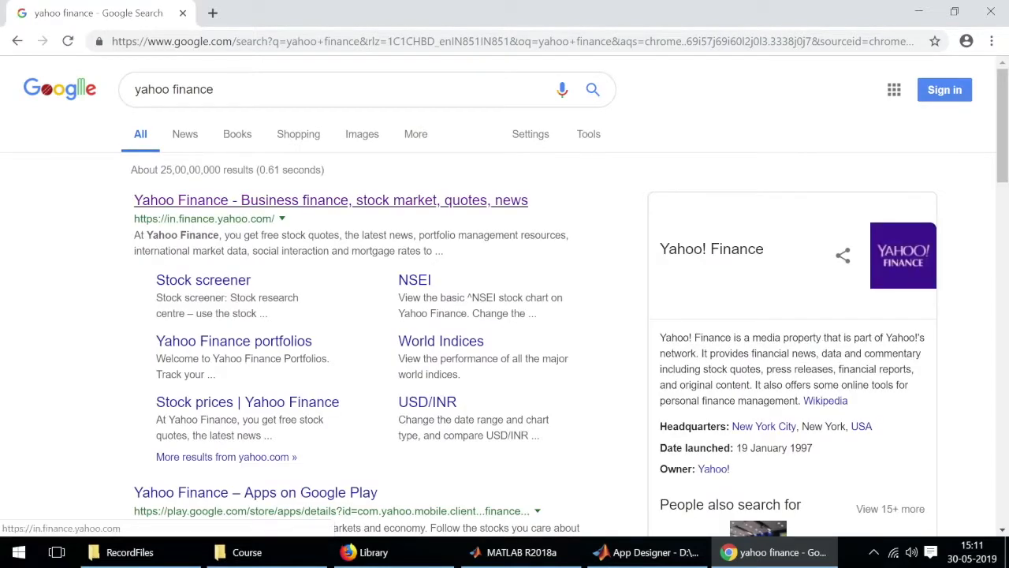
# - Open Yahoo Finance and search 'google' to reach the Alphabet Inc. (GOOG) quote page
pyautogui.click(331, 199)
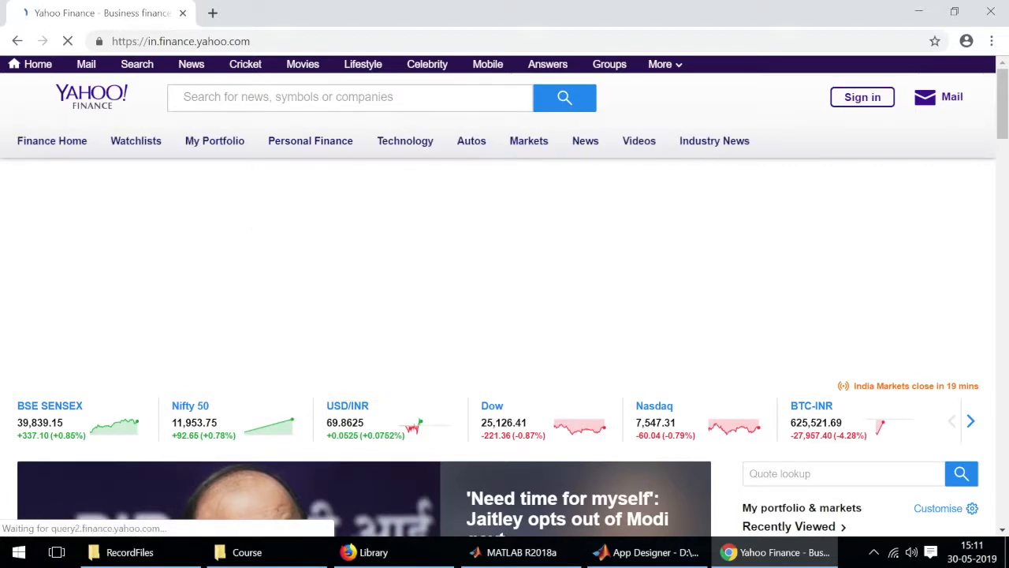
pyautogui.click(347, 97)
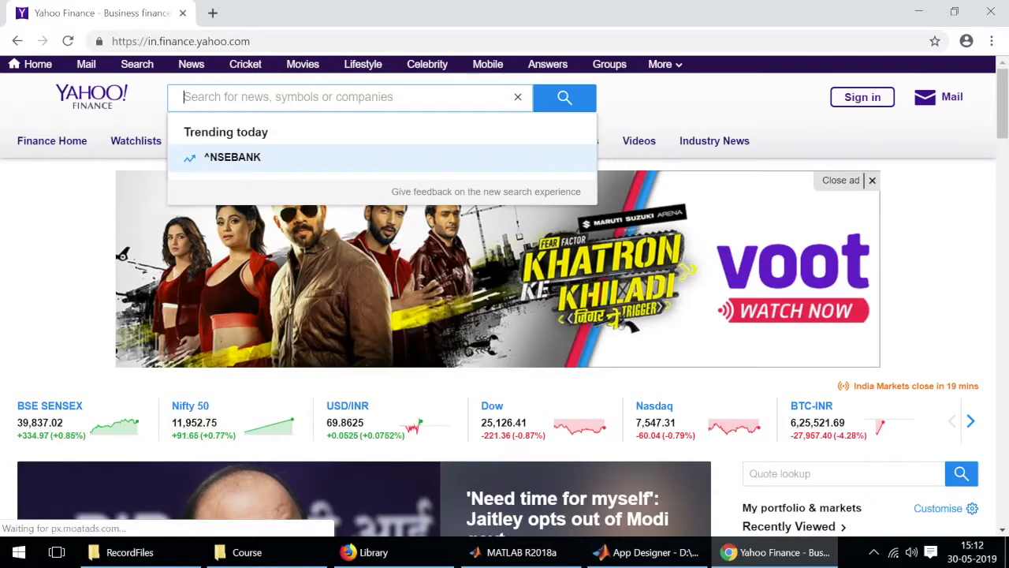
pyautogui.write('g')
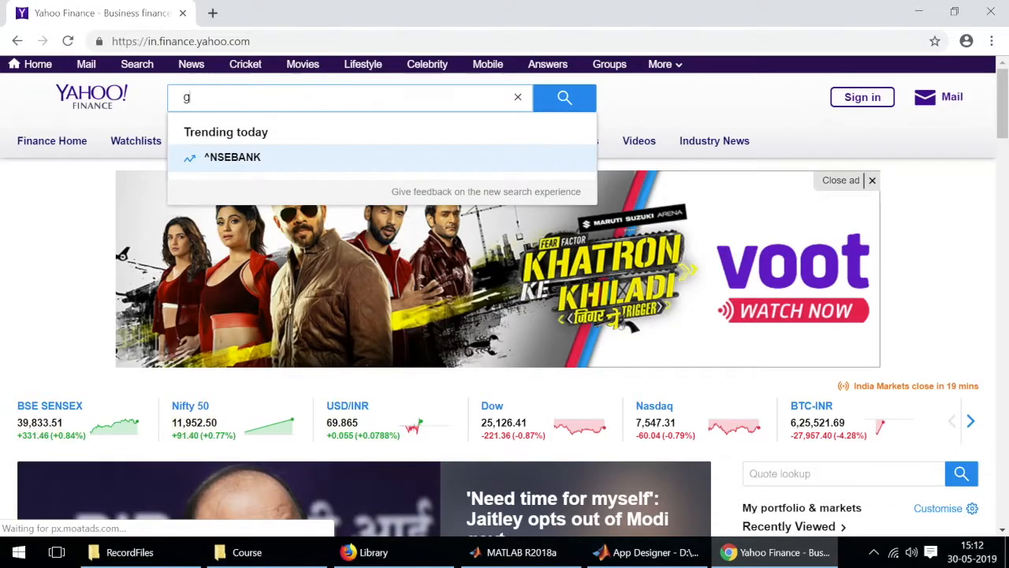
pyautogui.write('oogle')
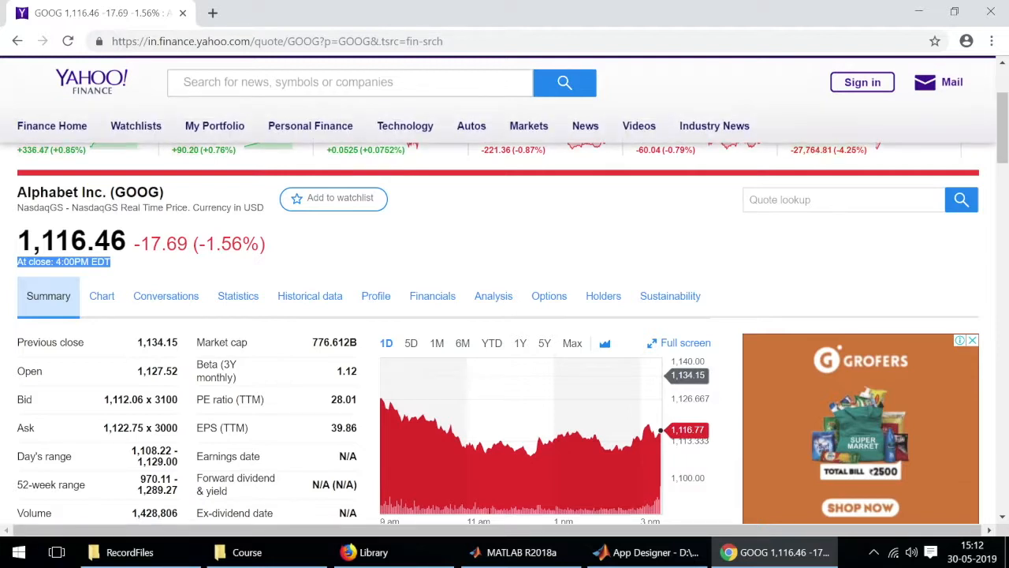
# - Search 'reliance' and open the Reliance Industries Limited (RELIANCE.NS) quote page at 1,328.80 INR
pyautogui.write('relioace')
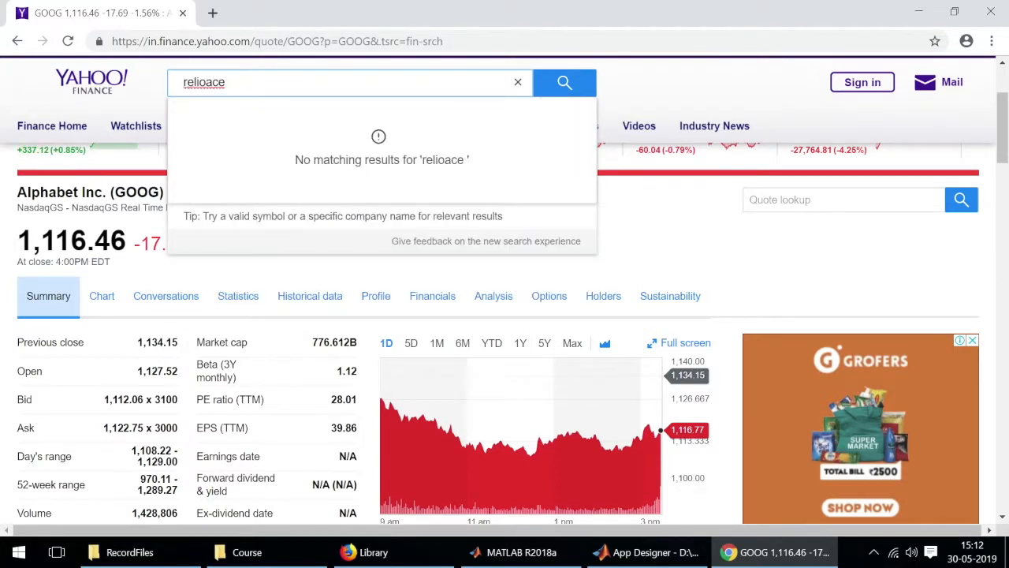
pyautogui.write('reliance')
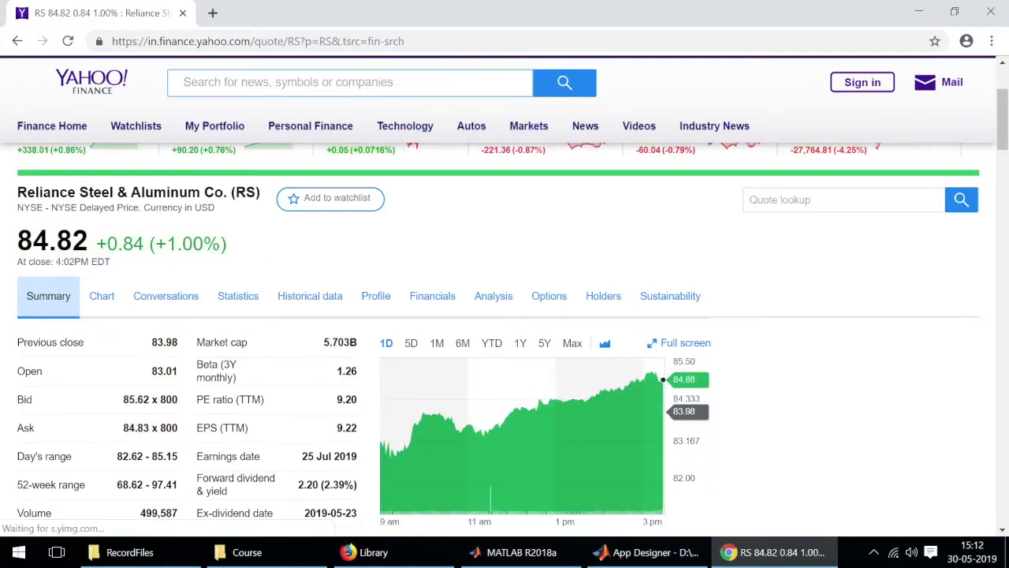
pyautogui.write('r')
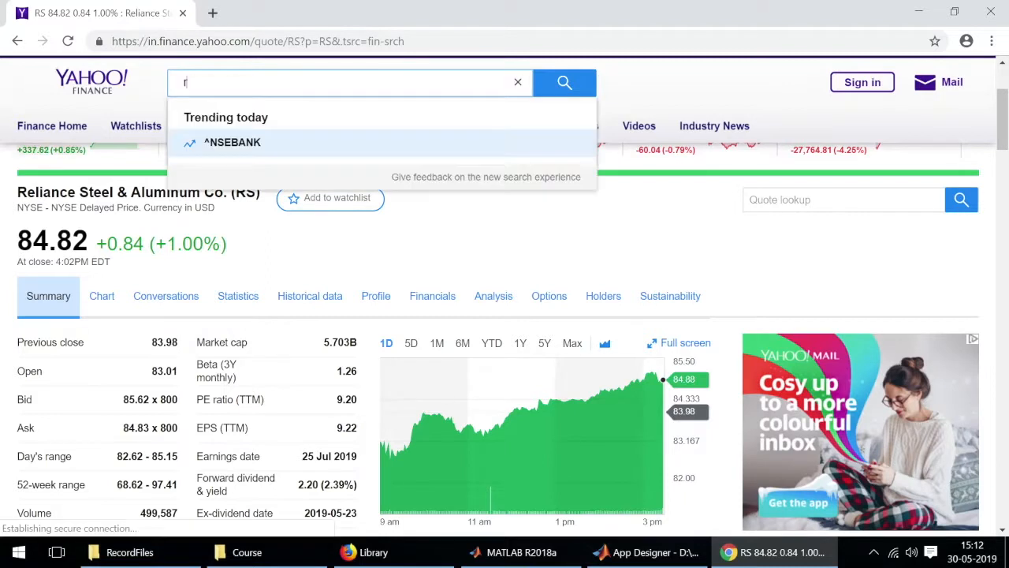
pyautogui.write('eliance')
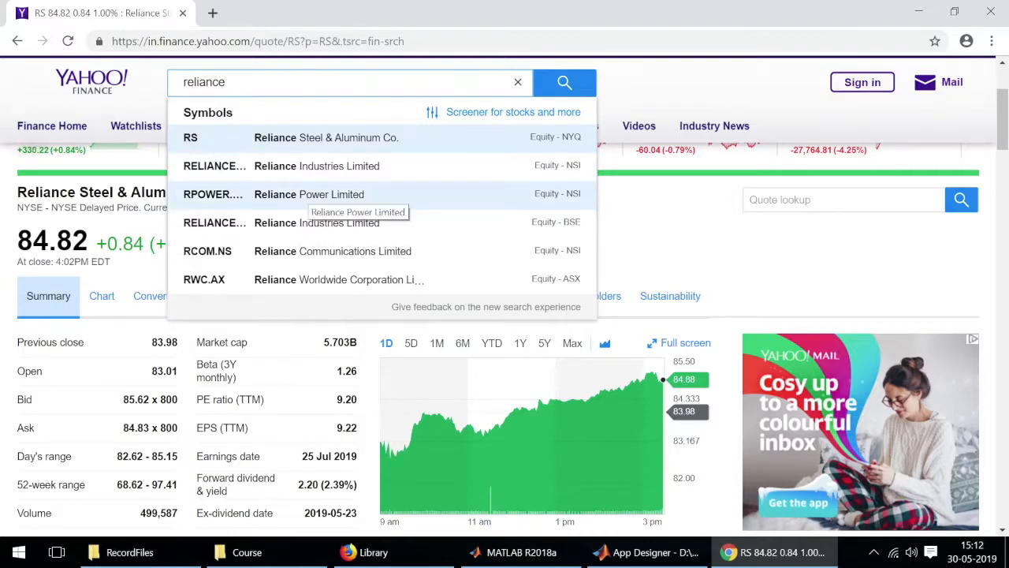
pyautogui.click(317, 165)
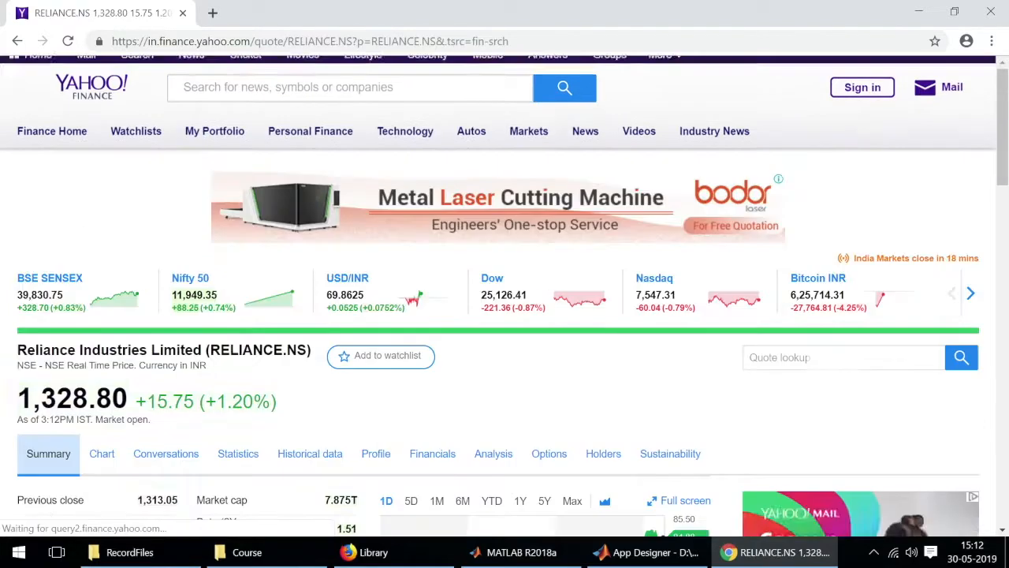
pyautogui.scroll(-3)
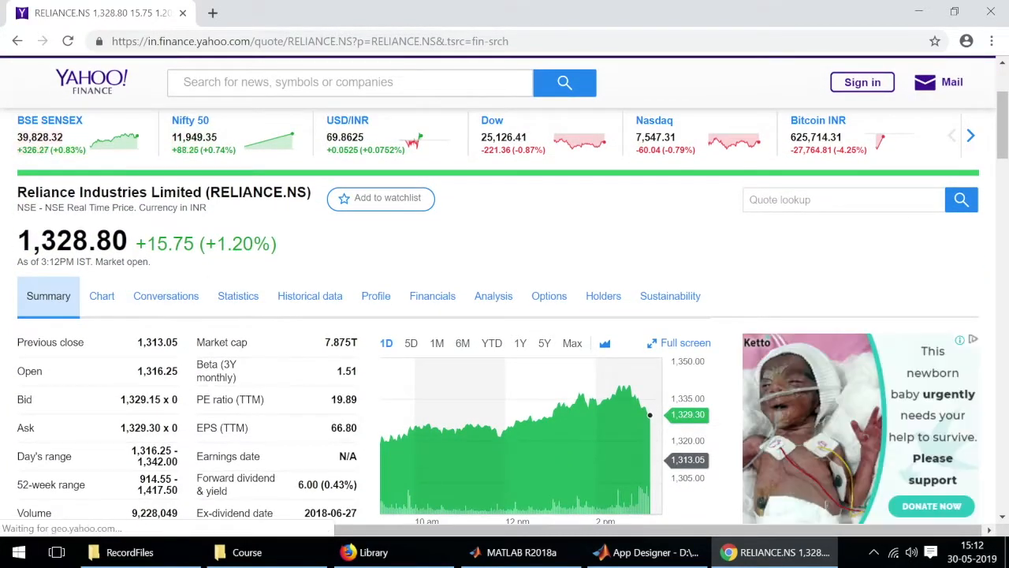
pyautogui.doubleClick(91, 243)
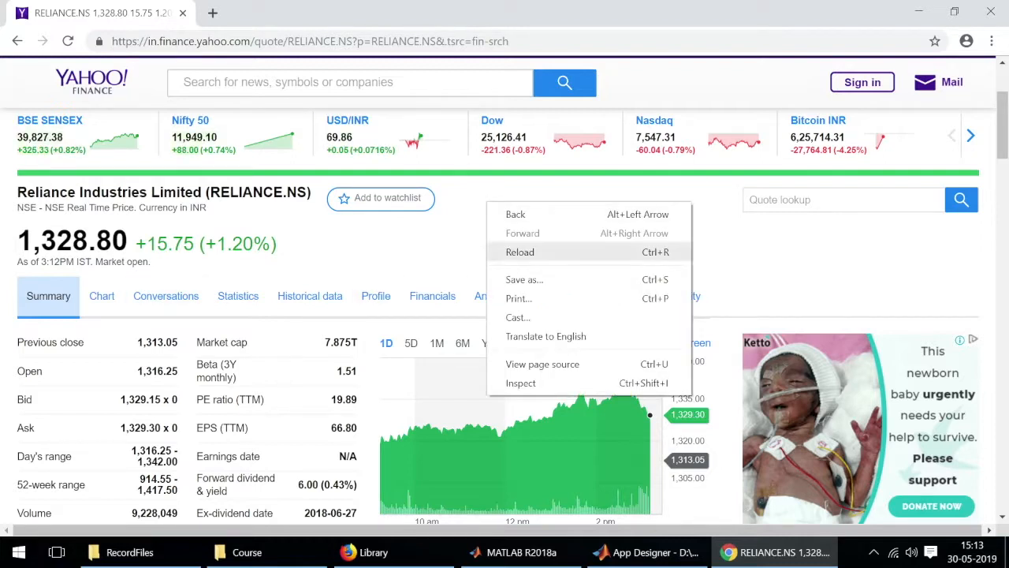
# - View the Reliance quote page's HTML source in a new tab and look through it
pyautogui.click(542, 363)
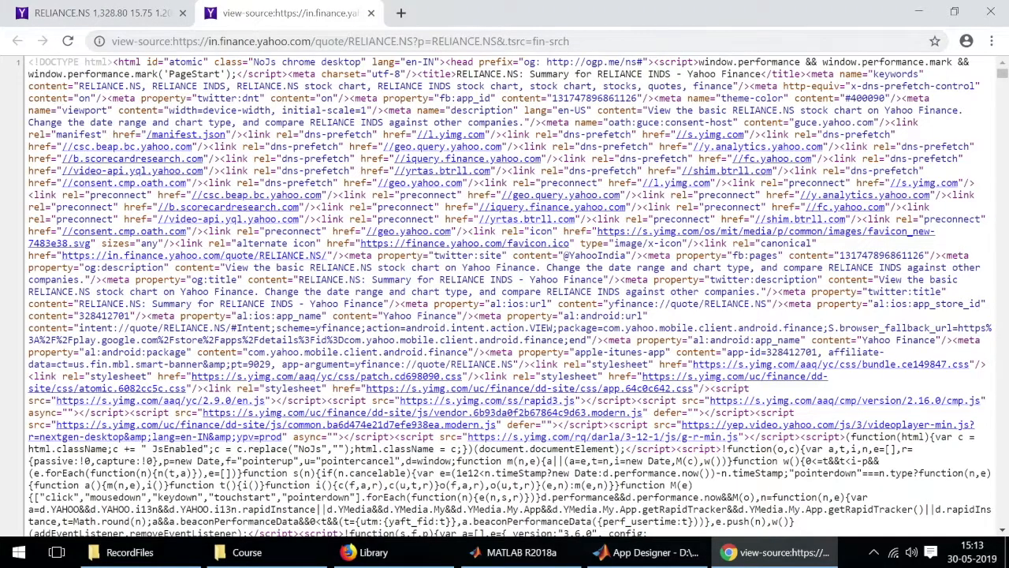
pyautogui.scroll(-3)
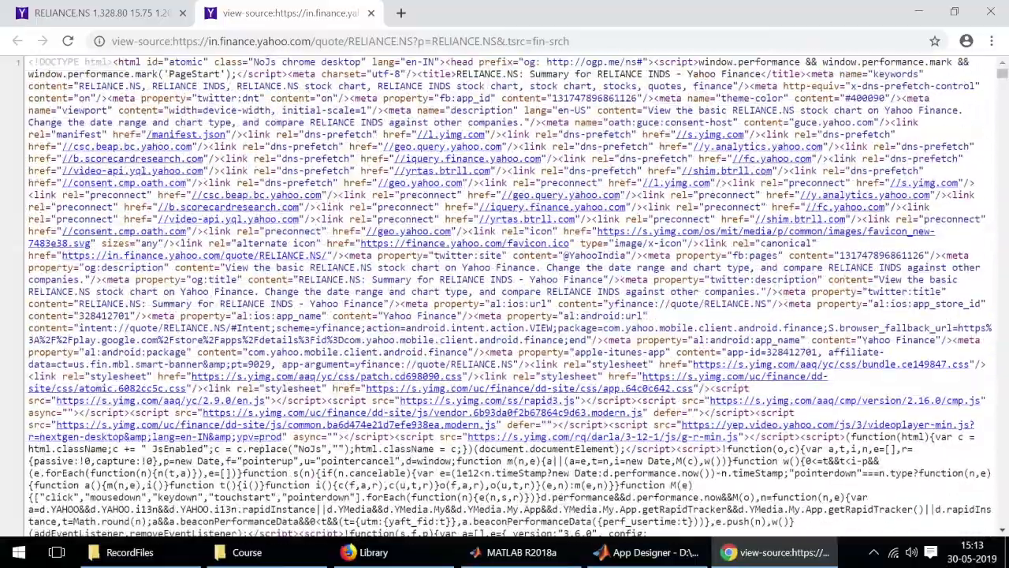
pyautogui.scroll(-3)
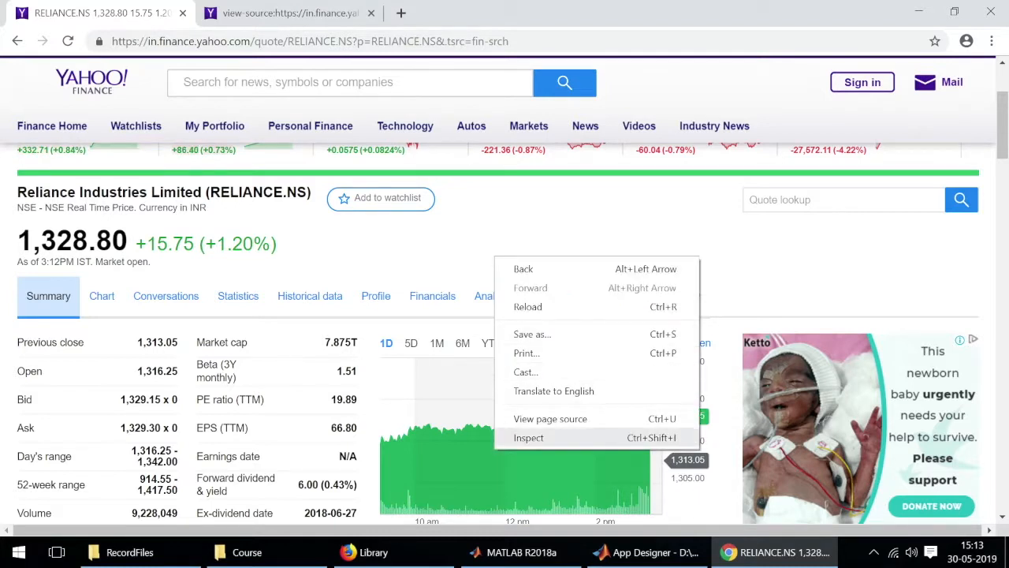
# - Inspect the Reliance page and expand the element tree to the quote-header-info div
pyautogui.click(558, 402)
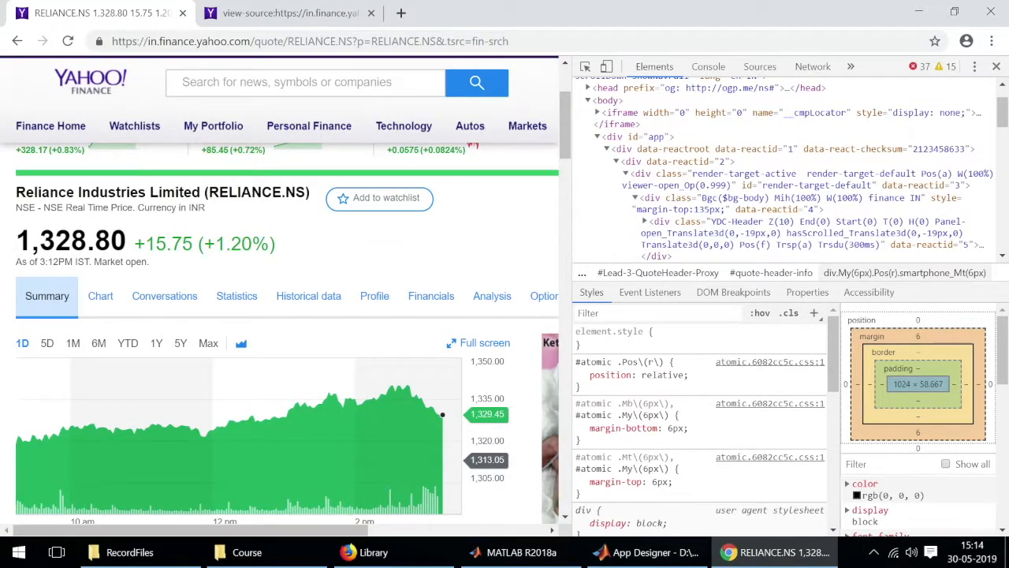
pyautogui.doubleClick(107, 240)
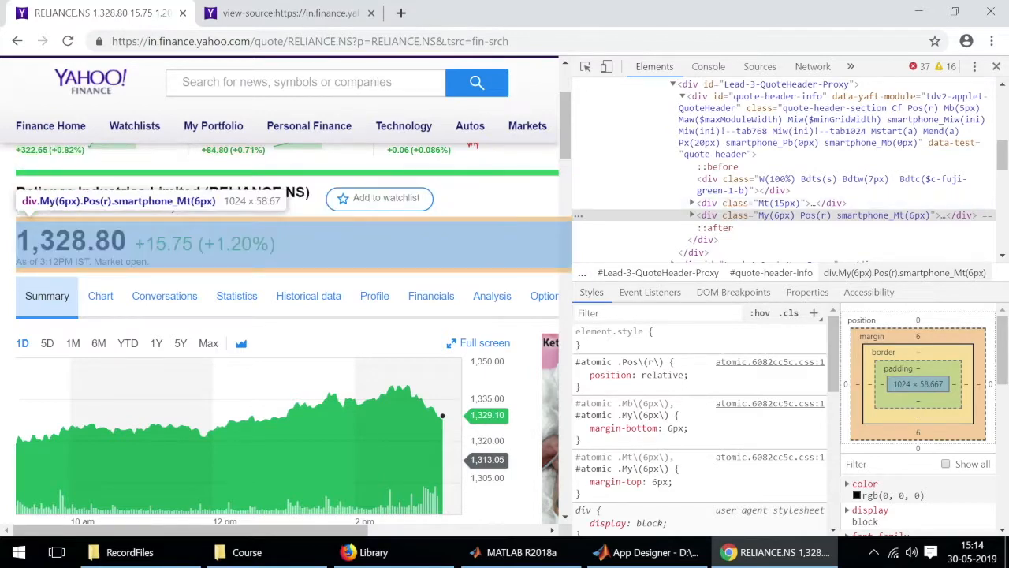
# - Expand the quote header nodes and select the span containing the 1,328.80 price
pyautogui.click(690, 215)
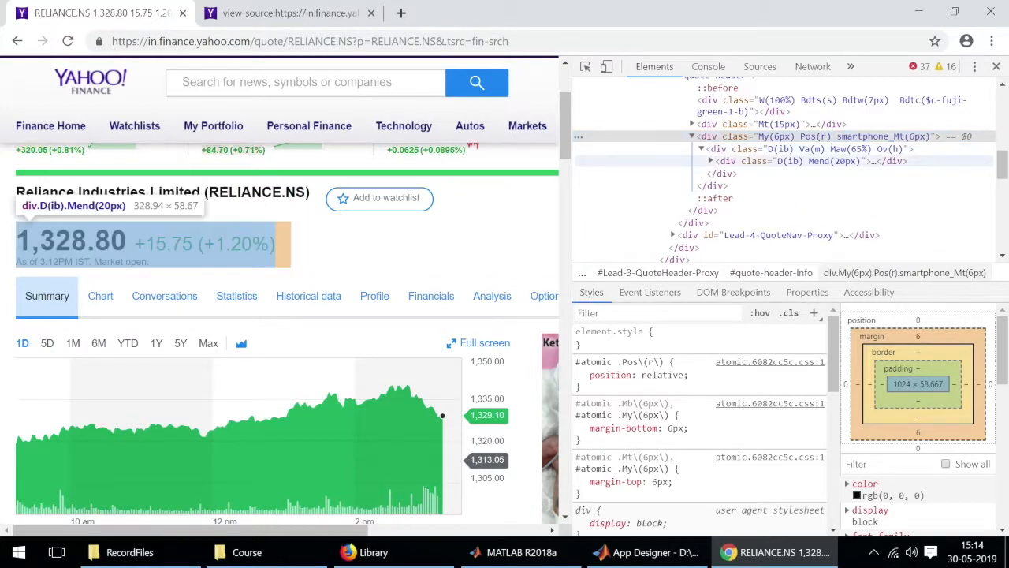
pyautogui.click(709, 160)
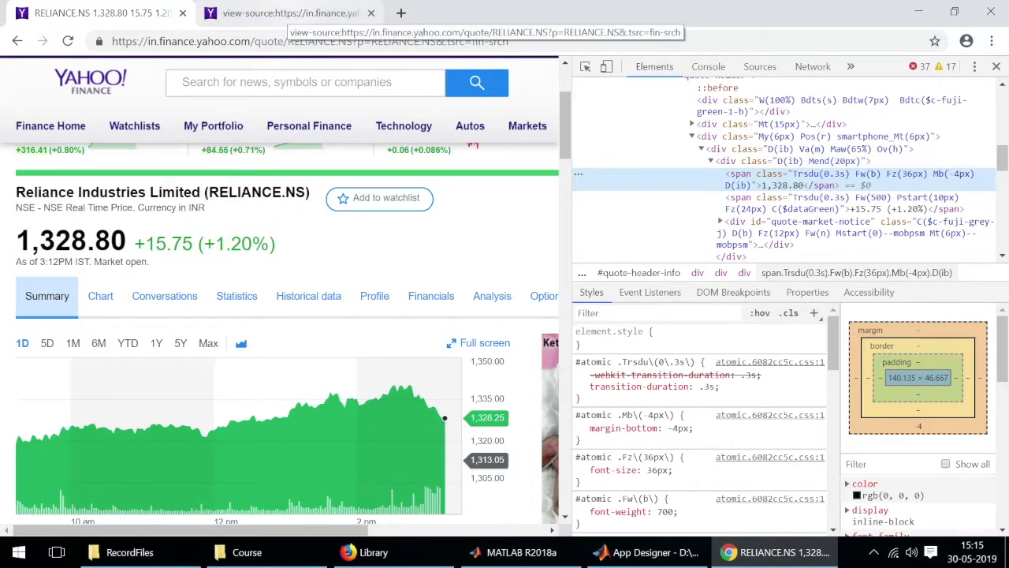
# - Find 'Trsdu(0.3s)' in the page source, scrolling through its 23 matches to the price markup
pyautogui.click(283, 13)
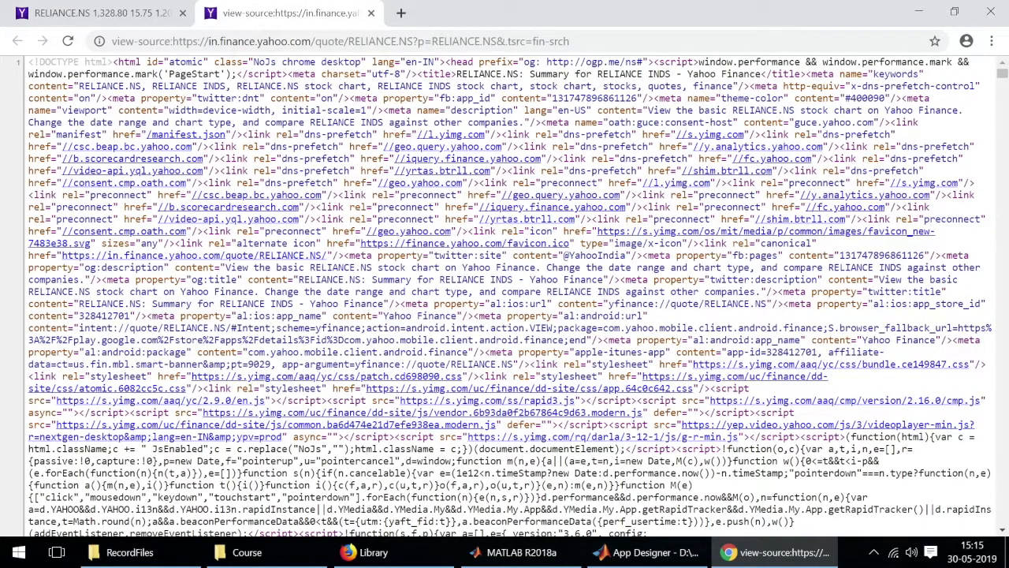
pyautogui.press('Ctrl+f')
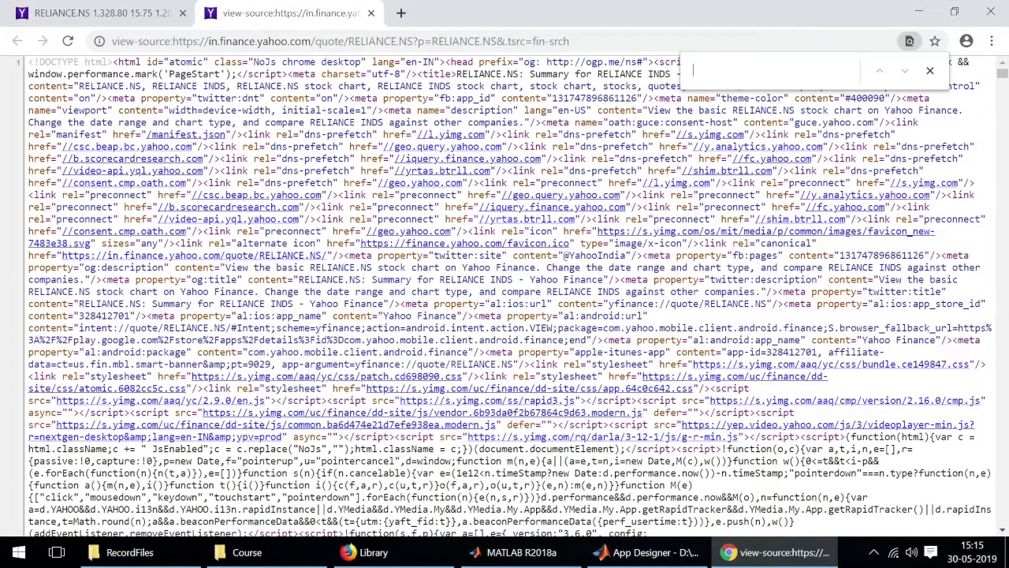
pyautogui.write('trdsu(0.3')
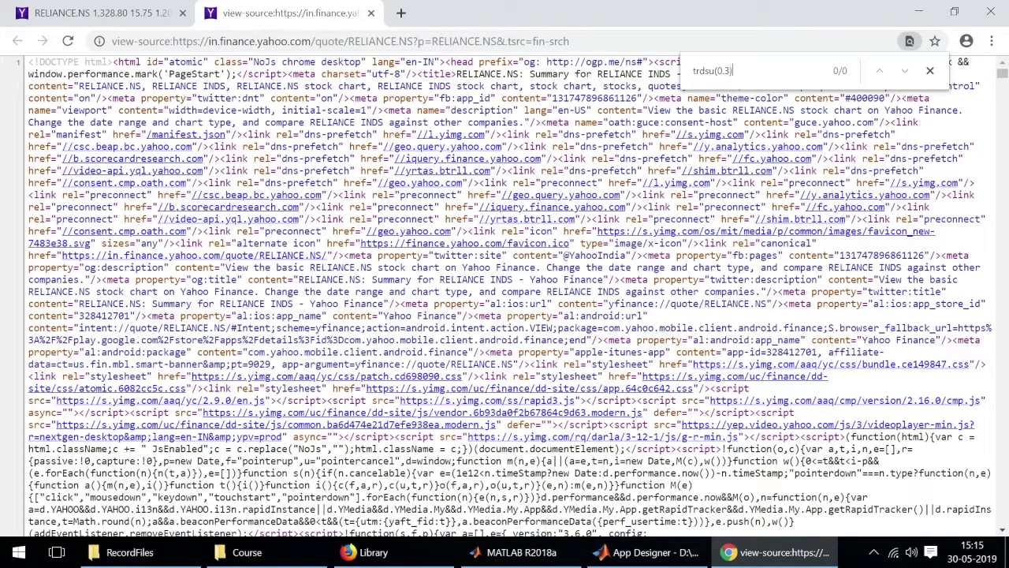
pyautogui.write('s')
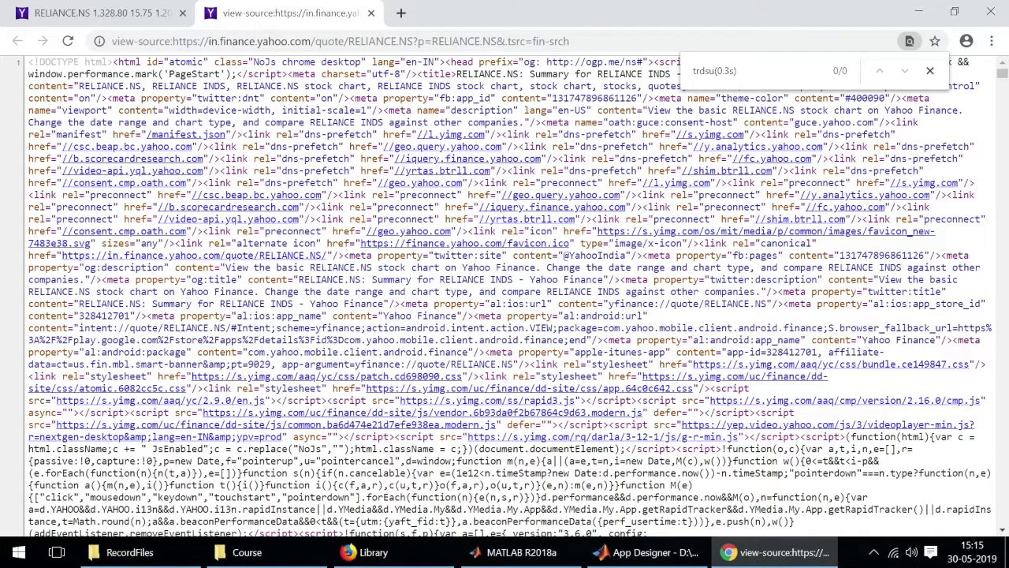
pyautogui.press('Backspace')
pyautogui.write('s')
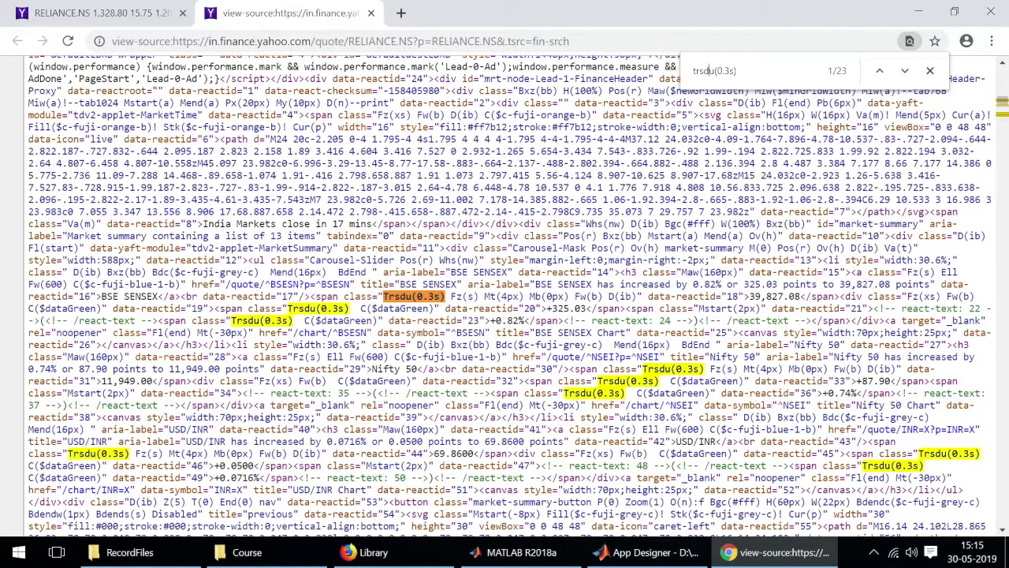
pyautogui.scroll(-3)
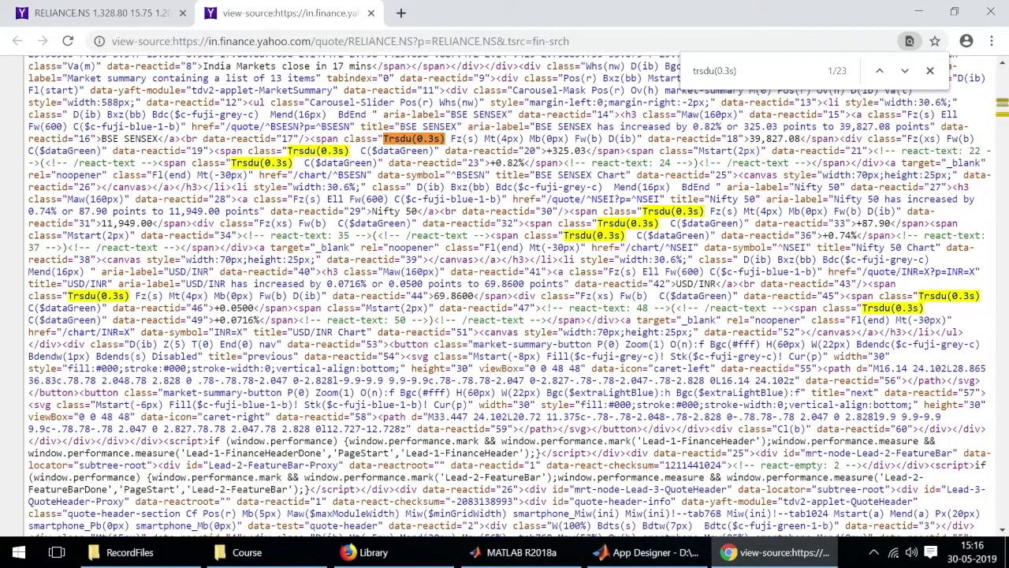
pyautogui.scroll(-3)
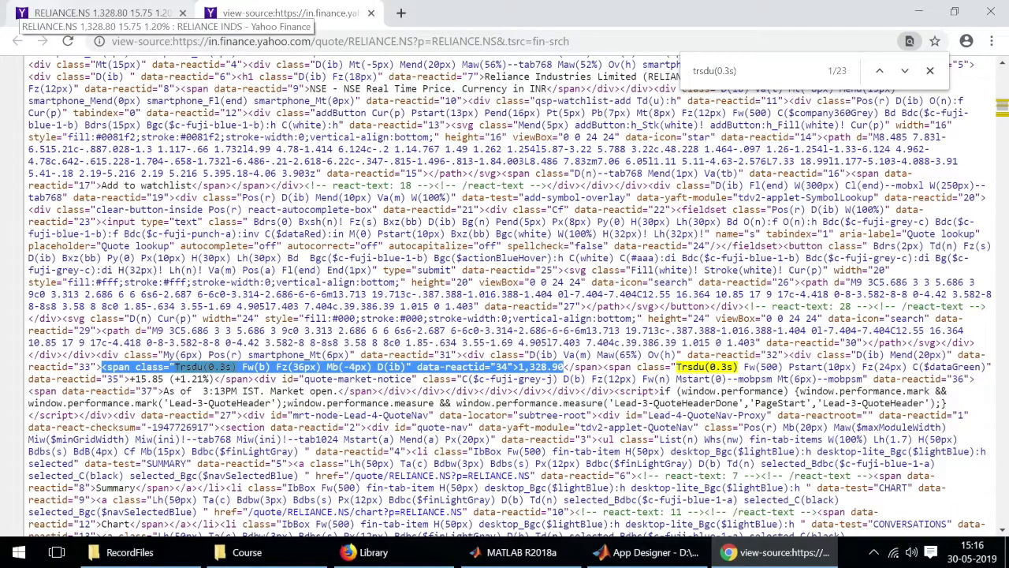
# - Return to the Reliance quote tab showing the Trsdu(0.3s) price span in the inspector
pyautogui.click(95, 13)
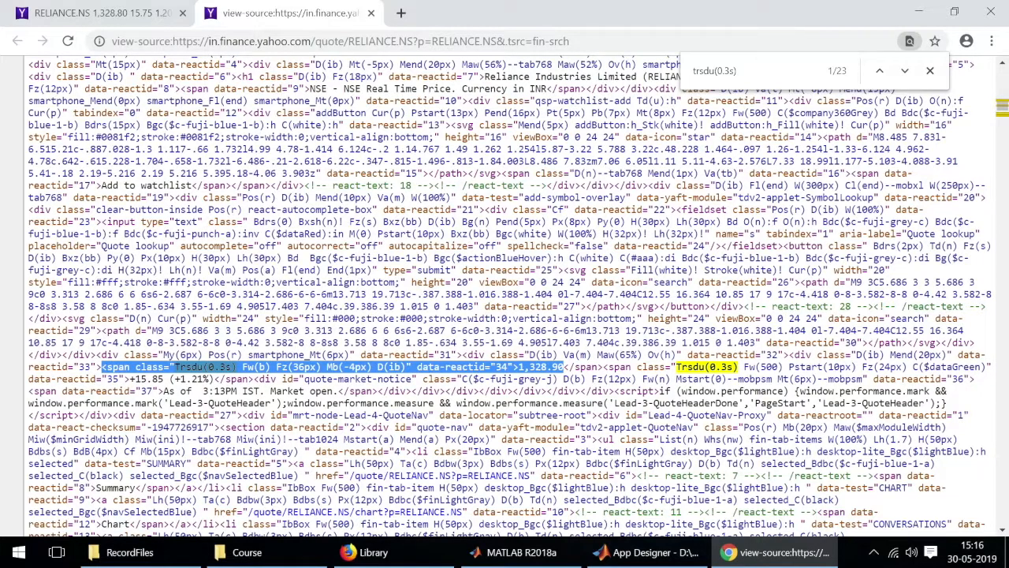
pyautogui.click(103, 12)
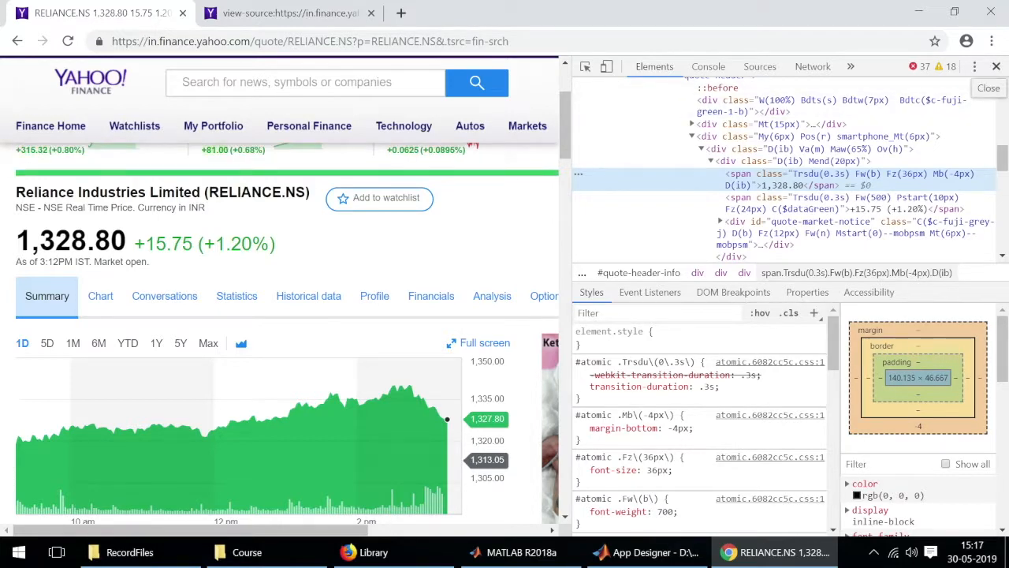
# - Review the page source listing, then return to the RELIANCE.NS quote page
pyautogui.click(986, 88)
pyautogui.write('trsdu(0.3s)')
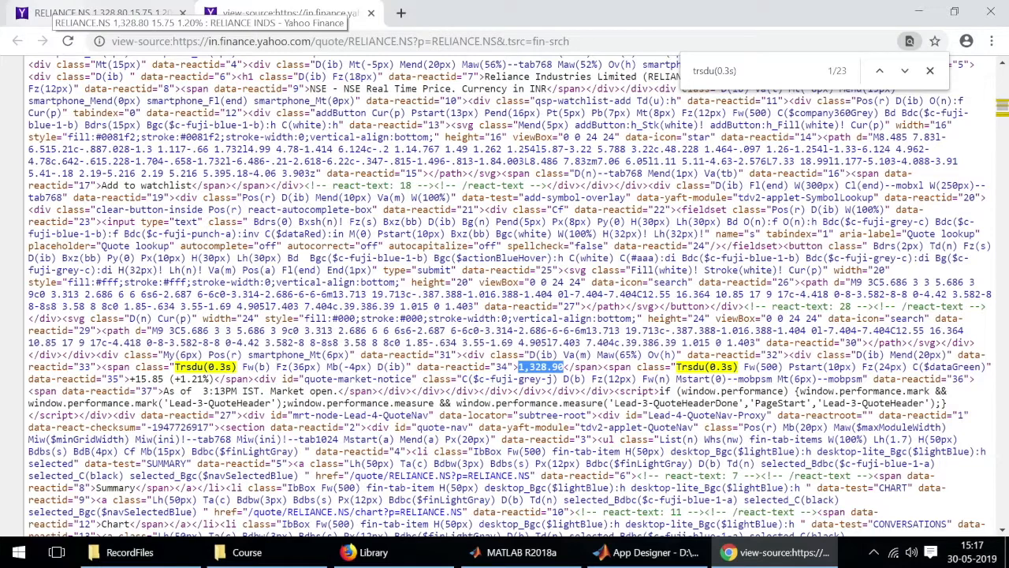
pyautogui.click(102, 13)
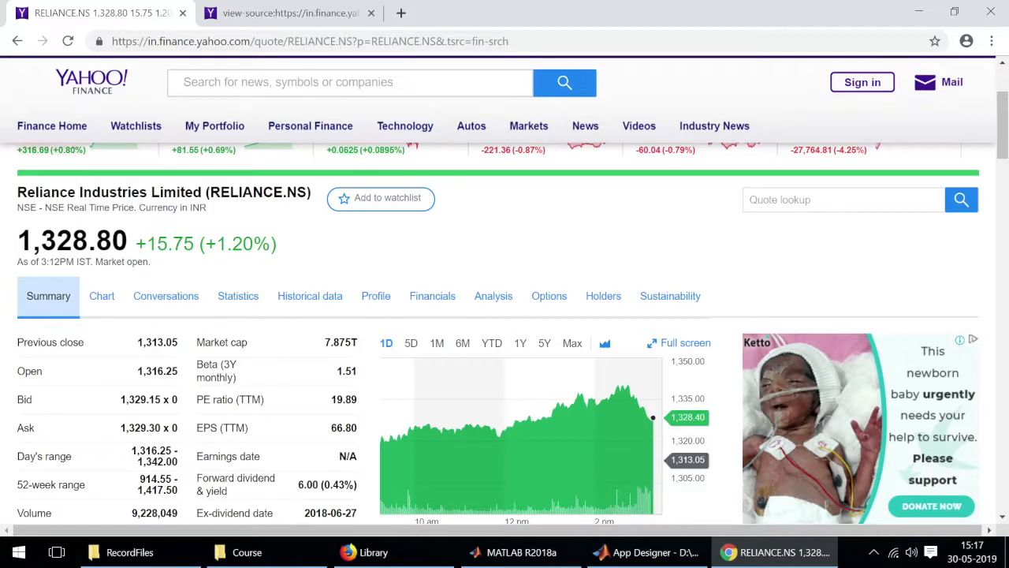
# - Search 'currency' in Yahoo Finance, landing on the VanEck EMLC ETF quote at 32.79
pyautogui.click(350, 82)
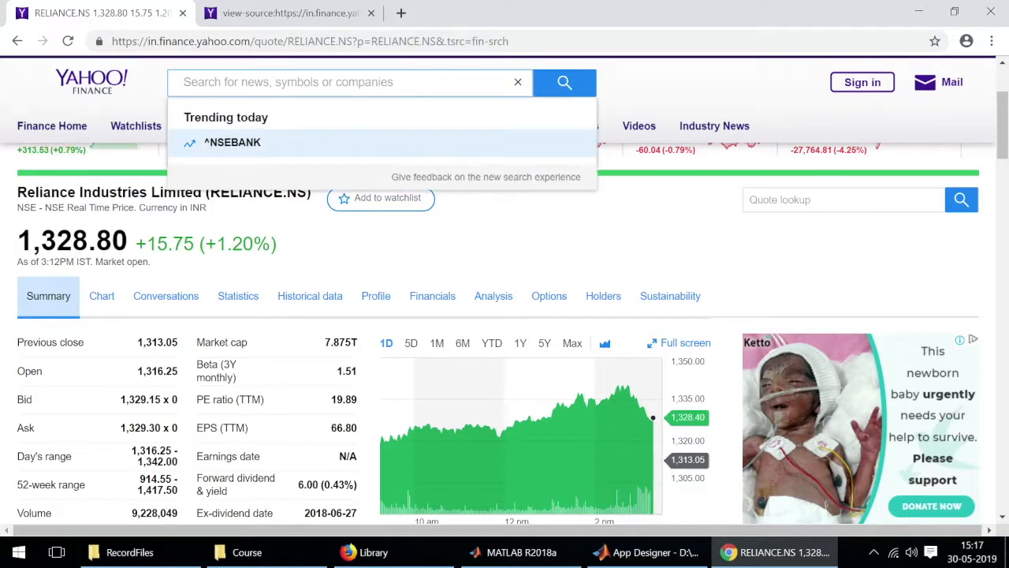
pyautogui.write('cuurec')
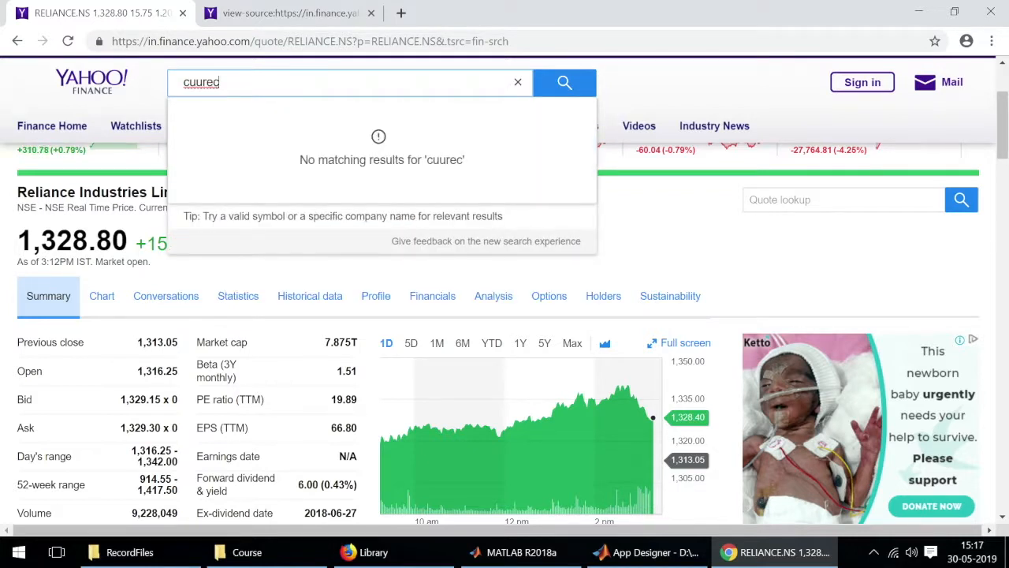
pyautogui.click(517, 82)
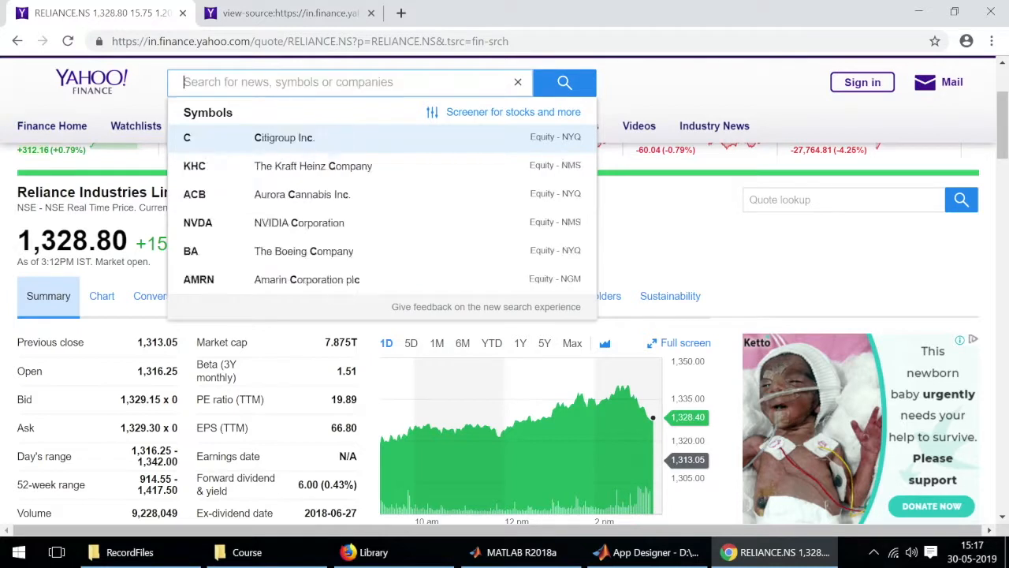
pyautogui.write('curren')
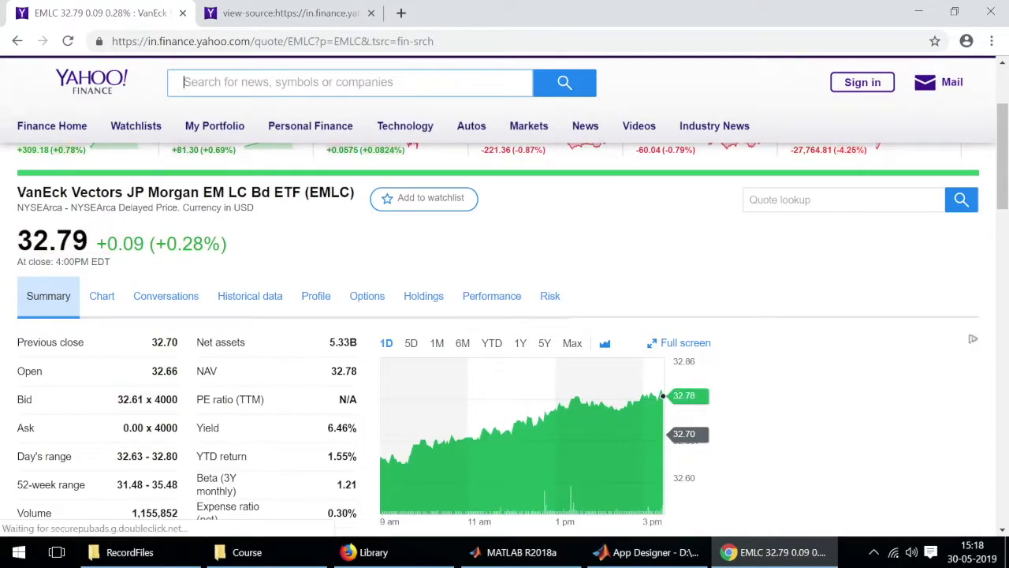
pyautogui.write('curre')
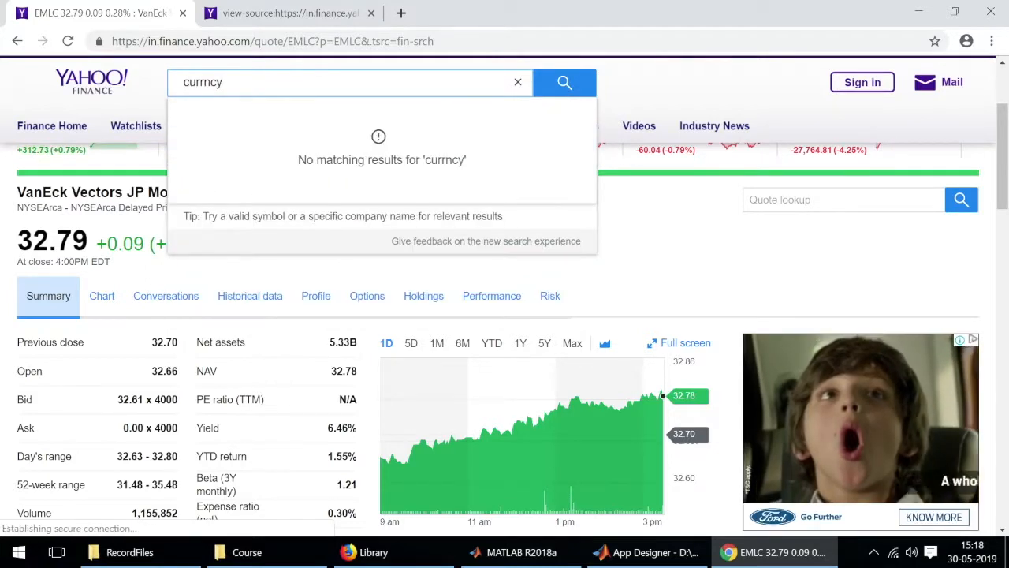
pyautogui.press('BackSpace')
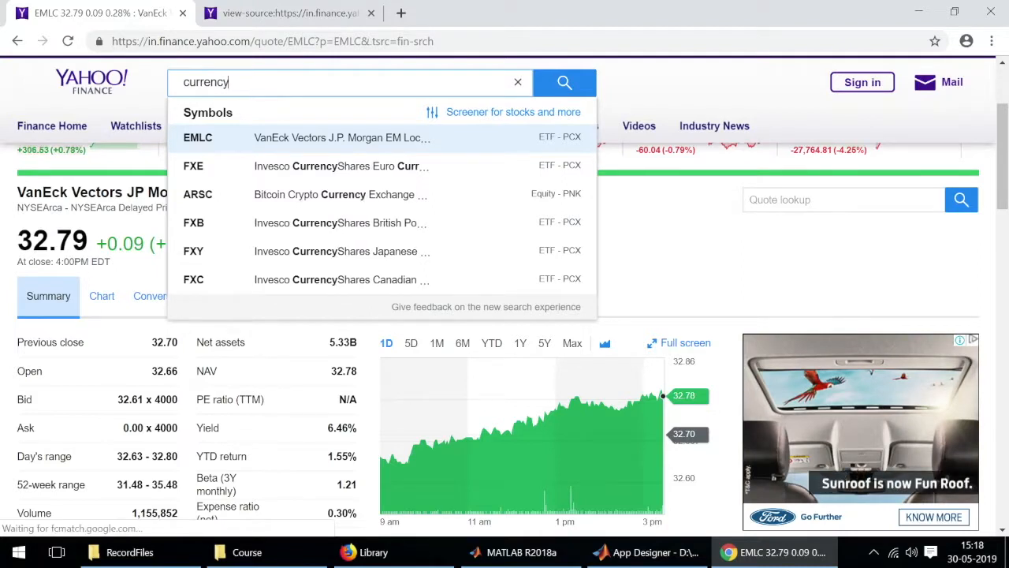
pyautogui.moveTo(341, 166)
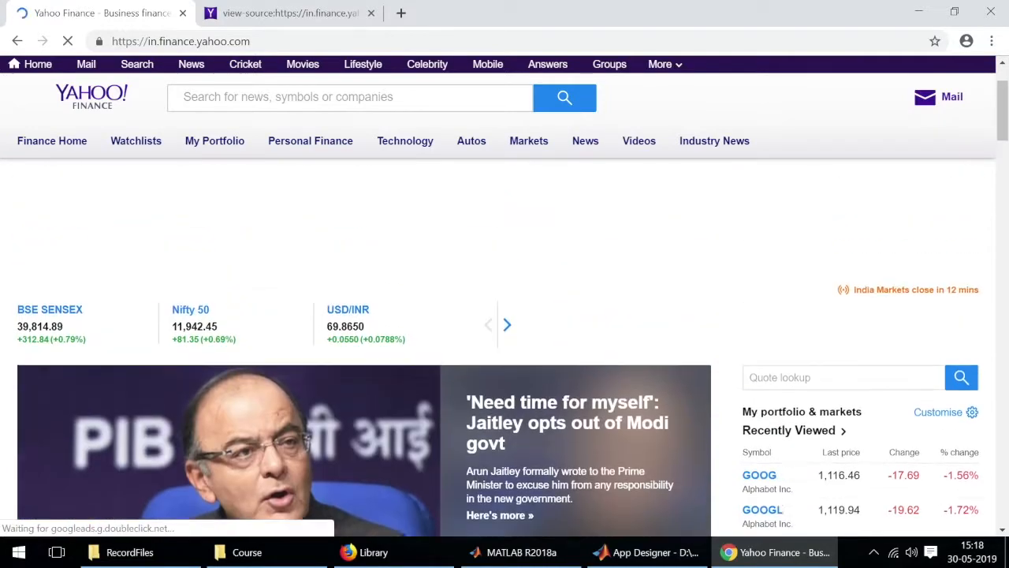
# - From the home page's Currencies panel, go to the full Currencies listing with USD/INR at 69.8625
pyautogui.scroll(-3)
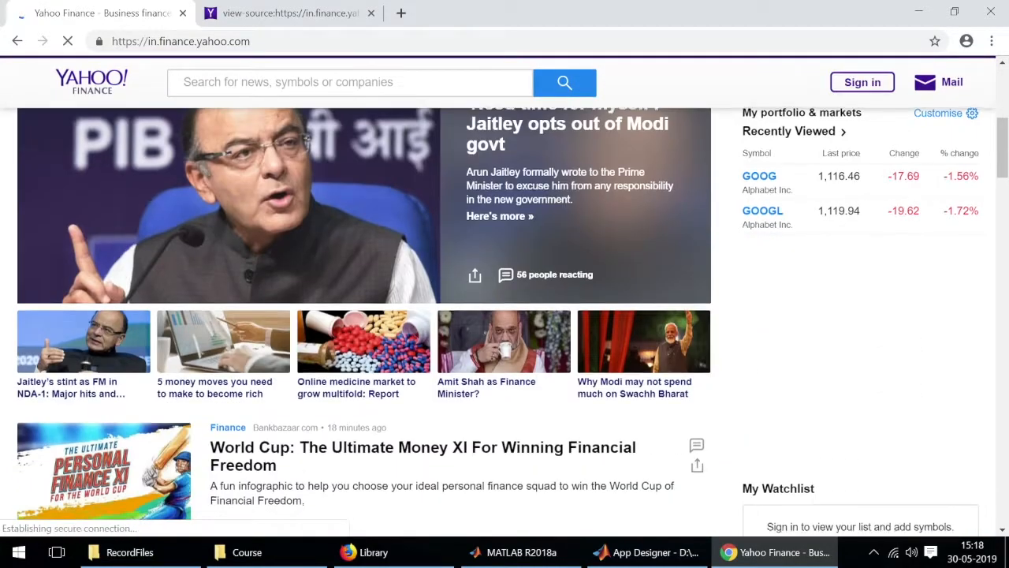
pyautogui.scroll(-3)
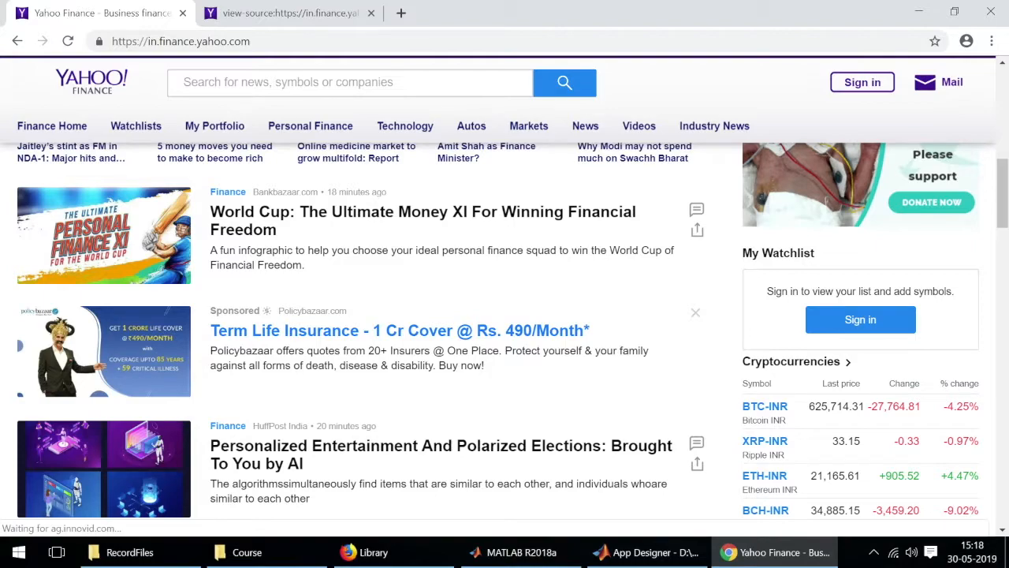
pyautogui.scroll(-3)
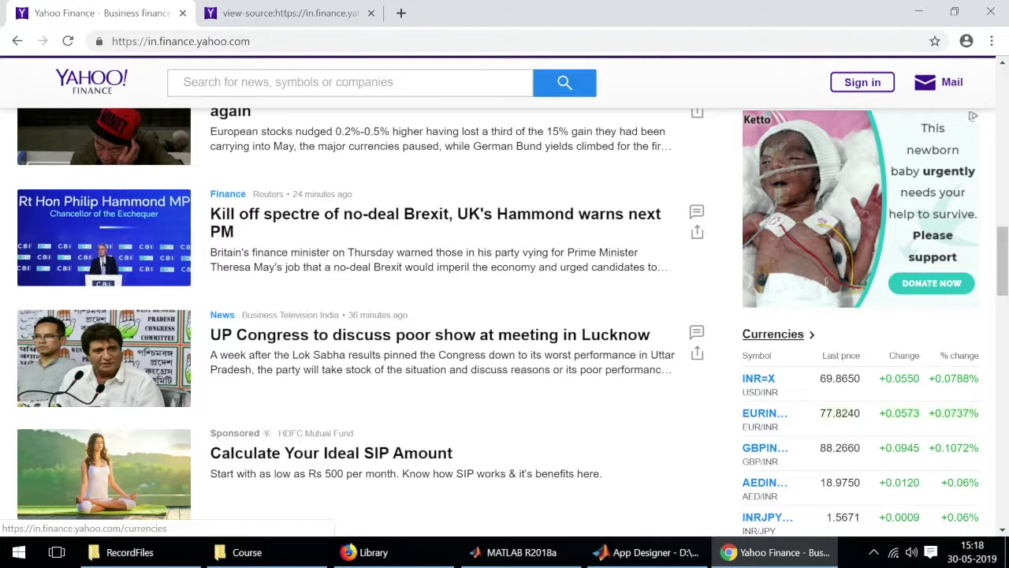
pyautogui.click(773, 335)
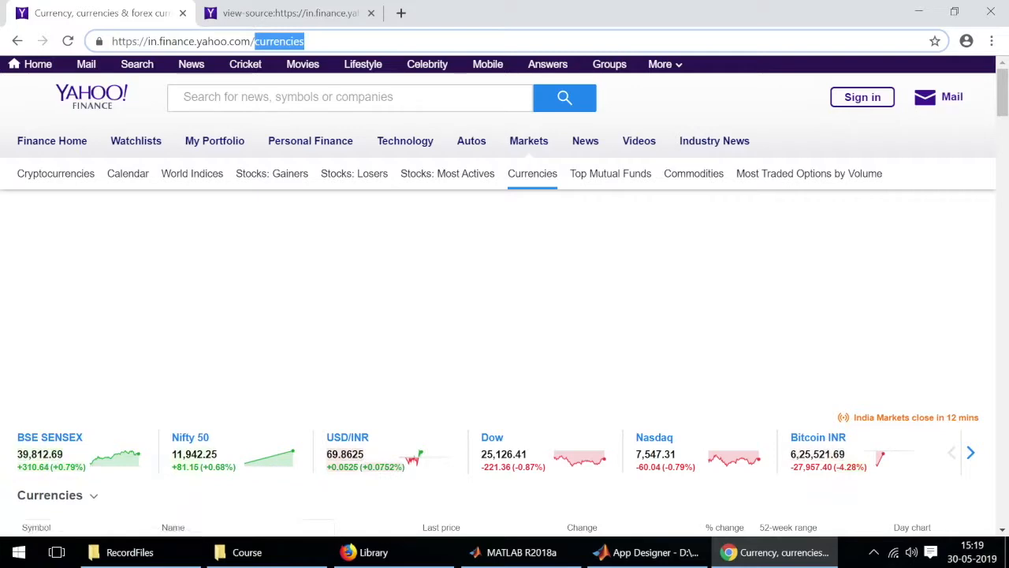
# - Scroll through the Currencies exchange-rate table, including USD/INR 69.835 and EUR/INR 77.8275, and back up
pyautogui.scroll(-3)
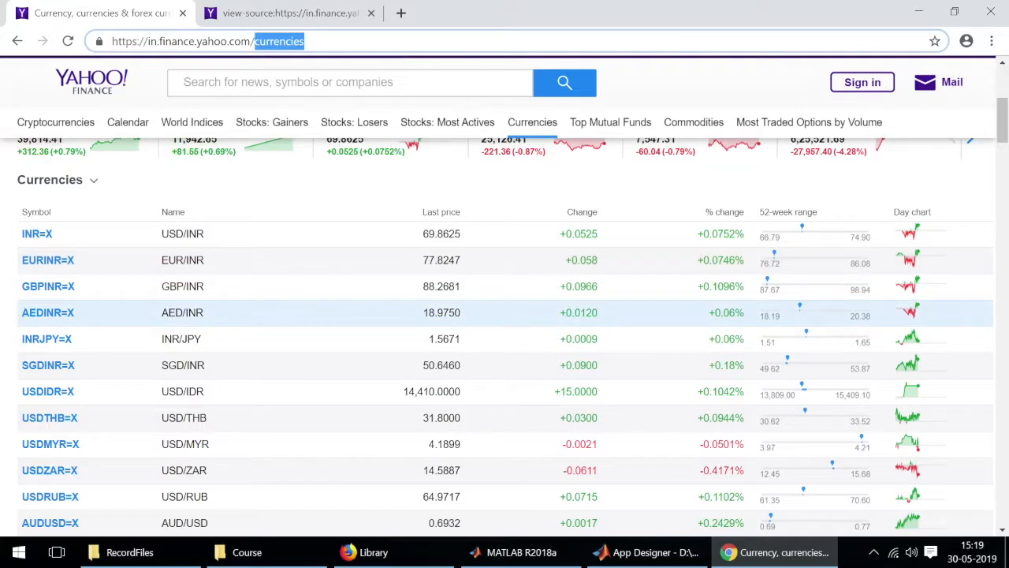
pyautogui.scroll(-3)
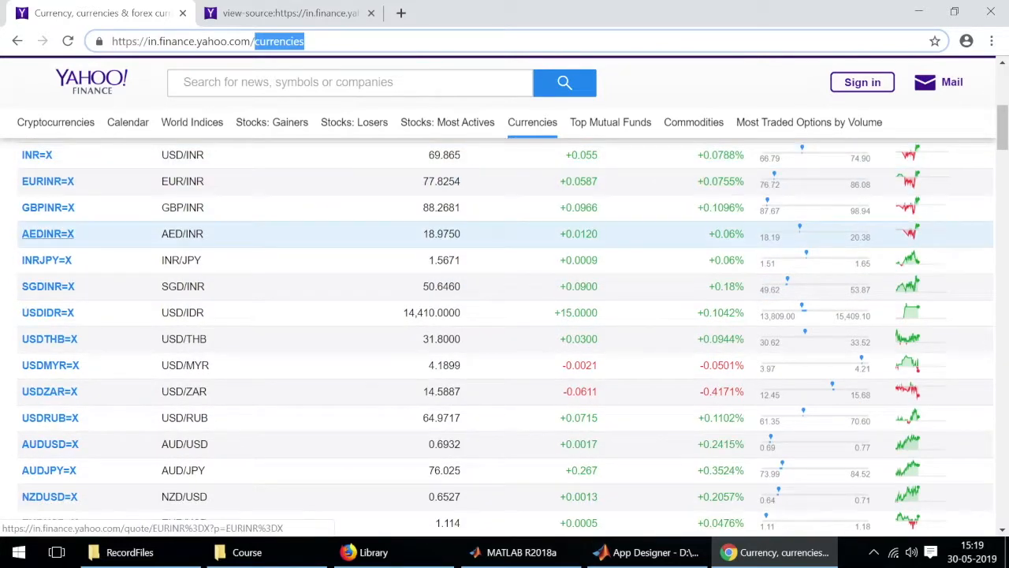
pyautogui.moveTo(47, 312)
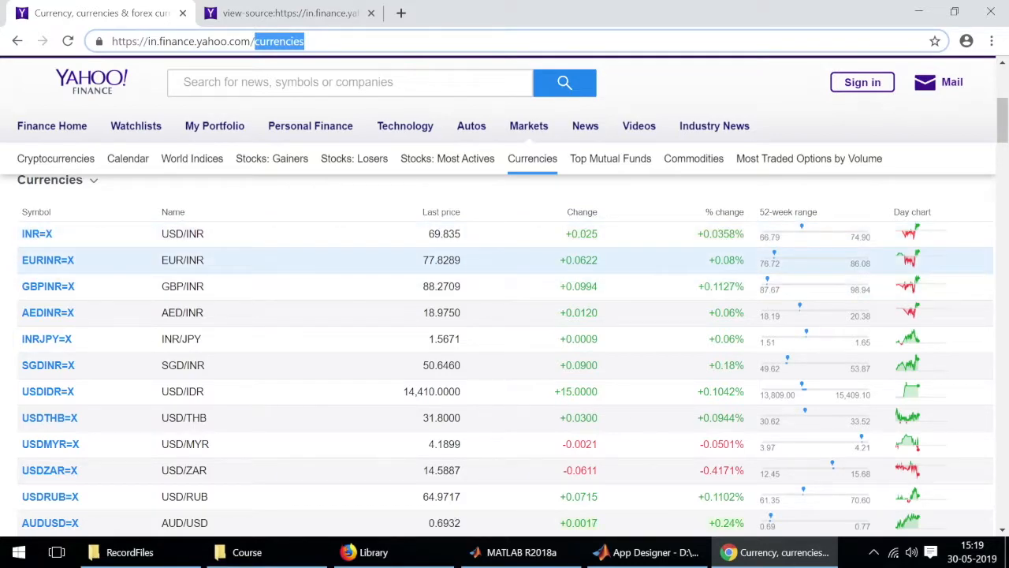
pyautogui.scroll(-3)
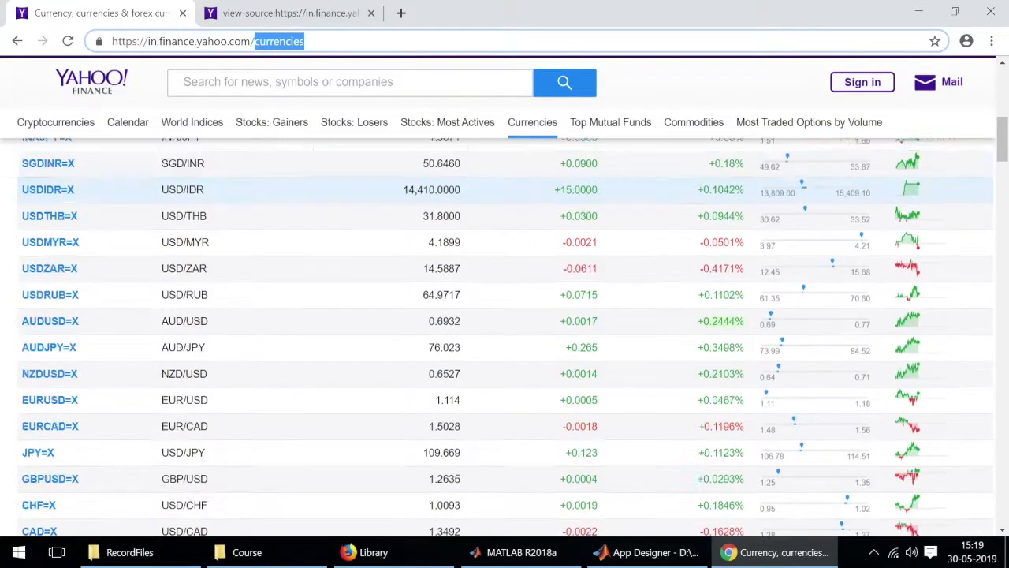
pyautogui.scroll(3)
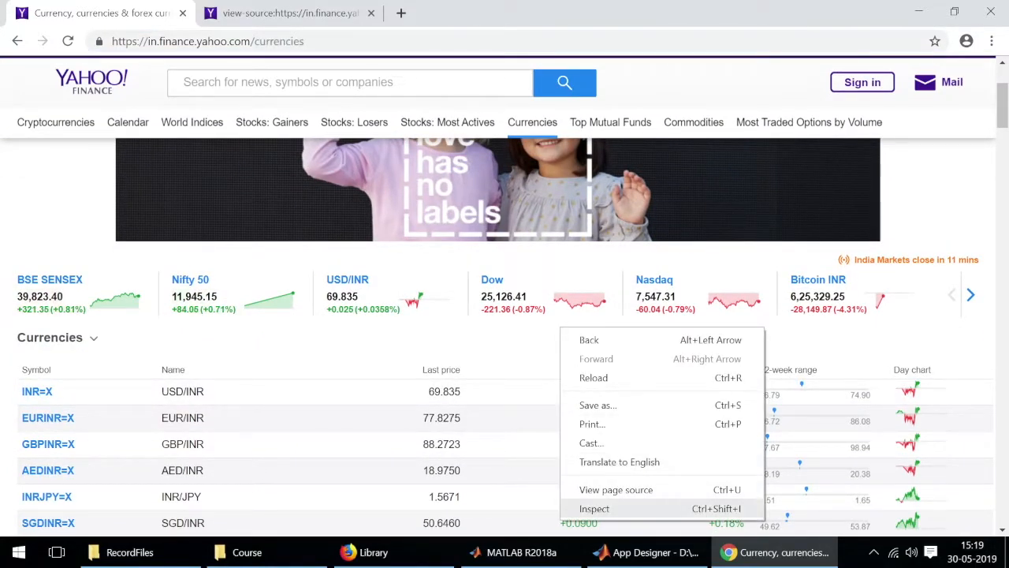
# - Inspect the Currencies page so DevTools highlights the div.Ovx(a) wrapping the currencies table
pyautogui.click(593, 508)
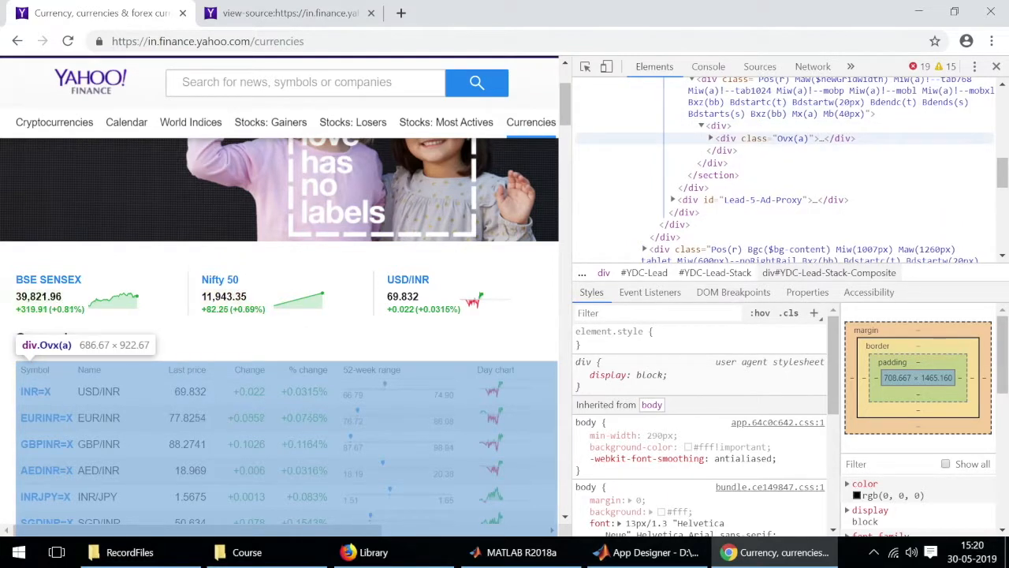
# - Expand the currencies table markup down to its tbody rows, then return to the Yahoo Finance home page
pyautogui.click(710, 139)
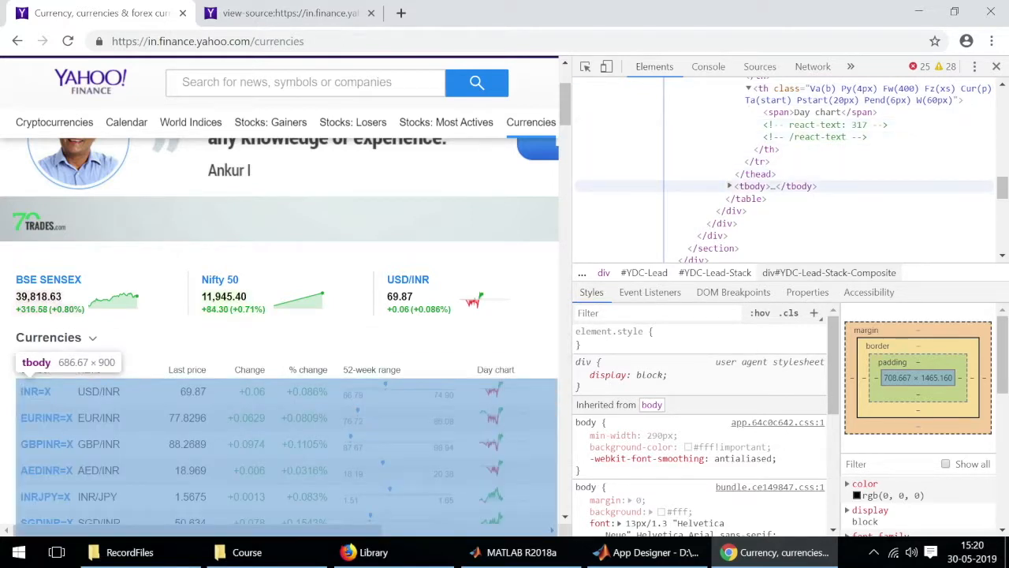
pyautogui.click(728, 186)
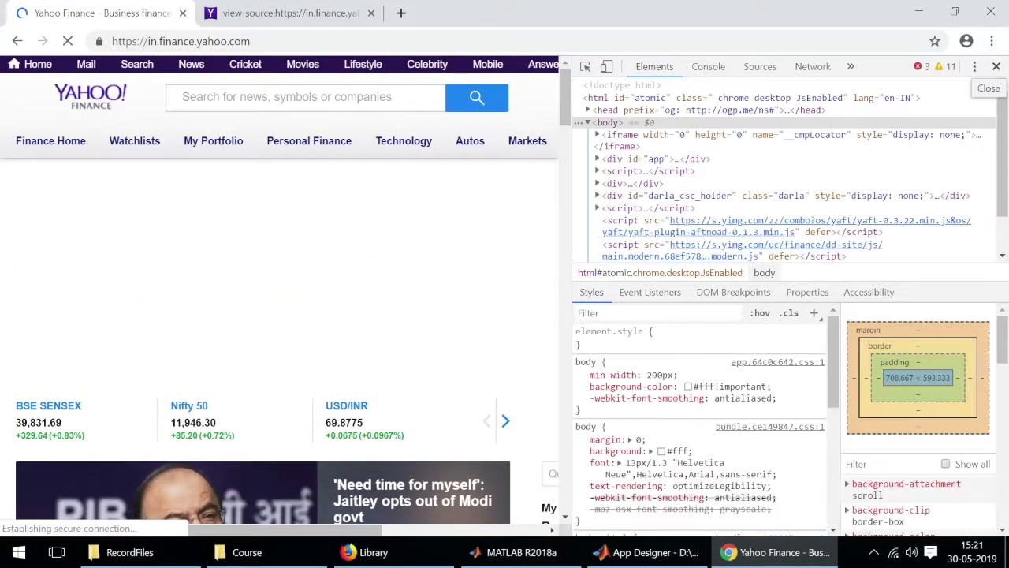
# - Close DevTools and go from the home page's Commodities panel (Gold 1,281.40) to the full listing
pyautogui.click(987, 89)
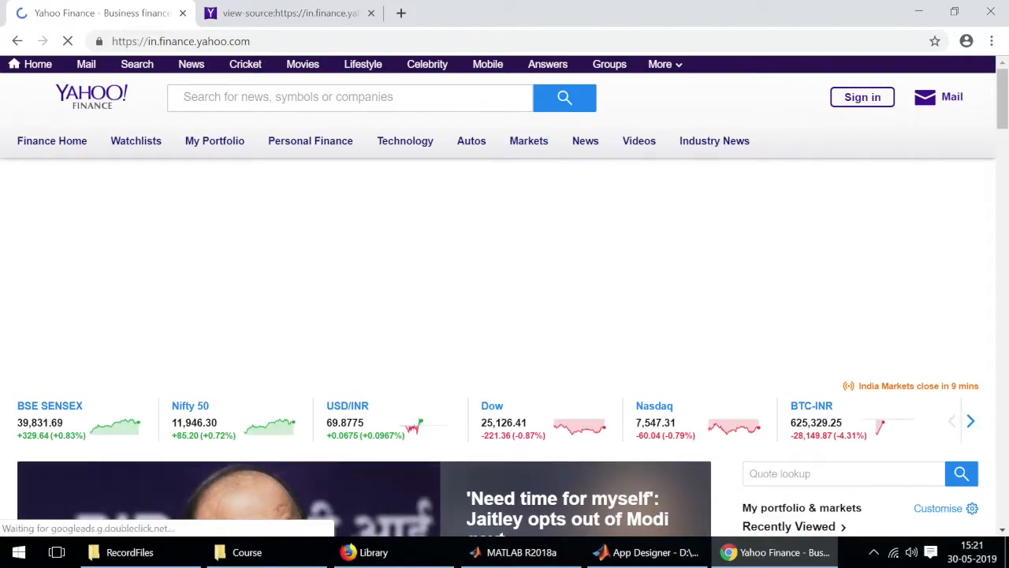
pyautogui.scroll(-3)
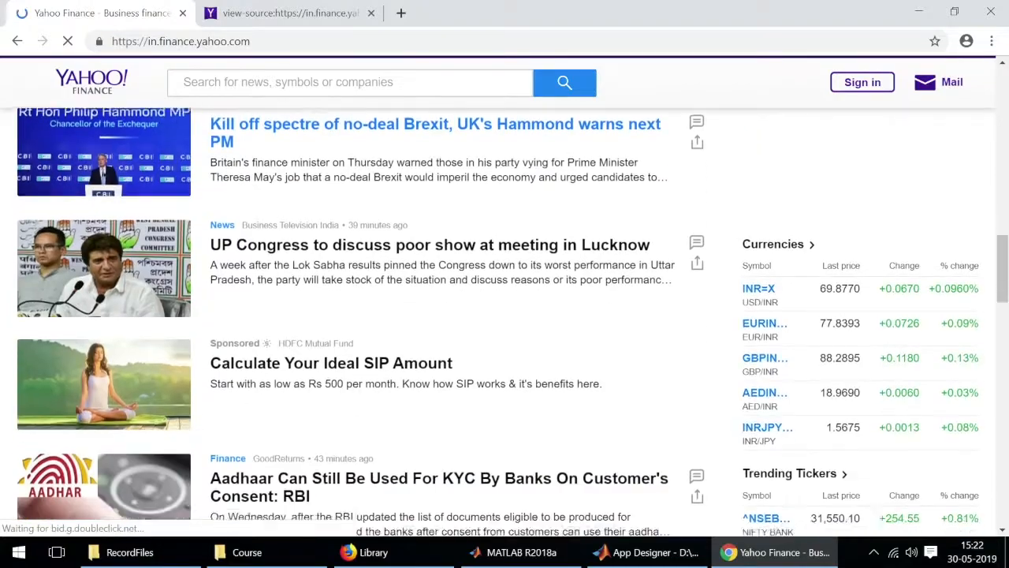
pyautogui.scroll(-3)
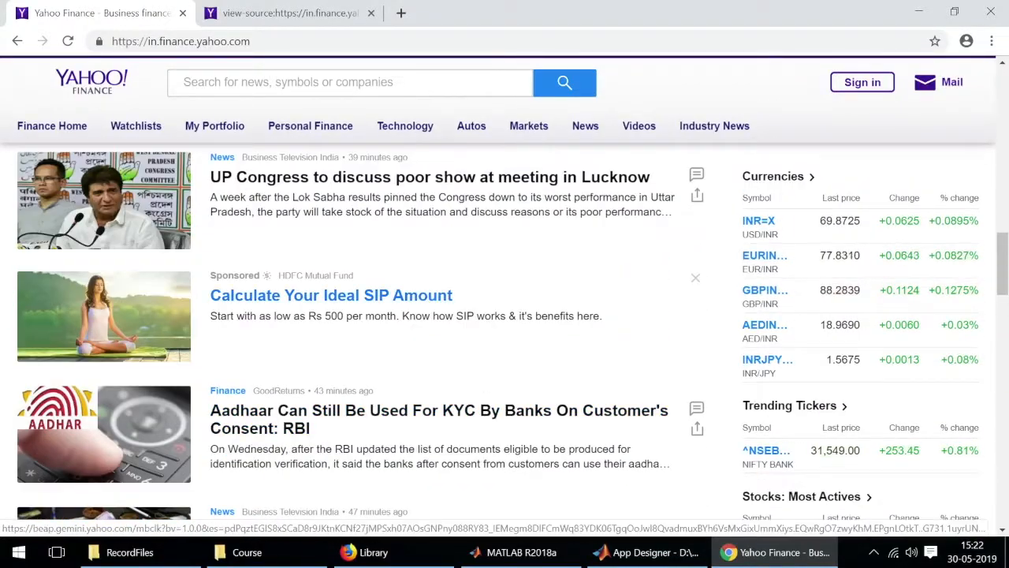
pyautogui.scroll(-3)
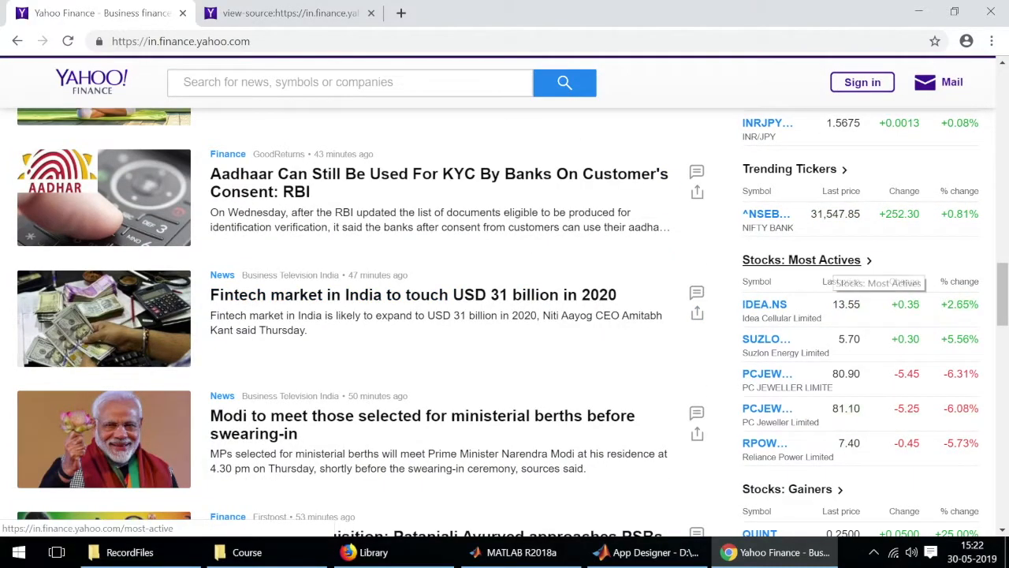
pyautogui.scroll(-3)
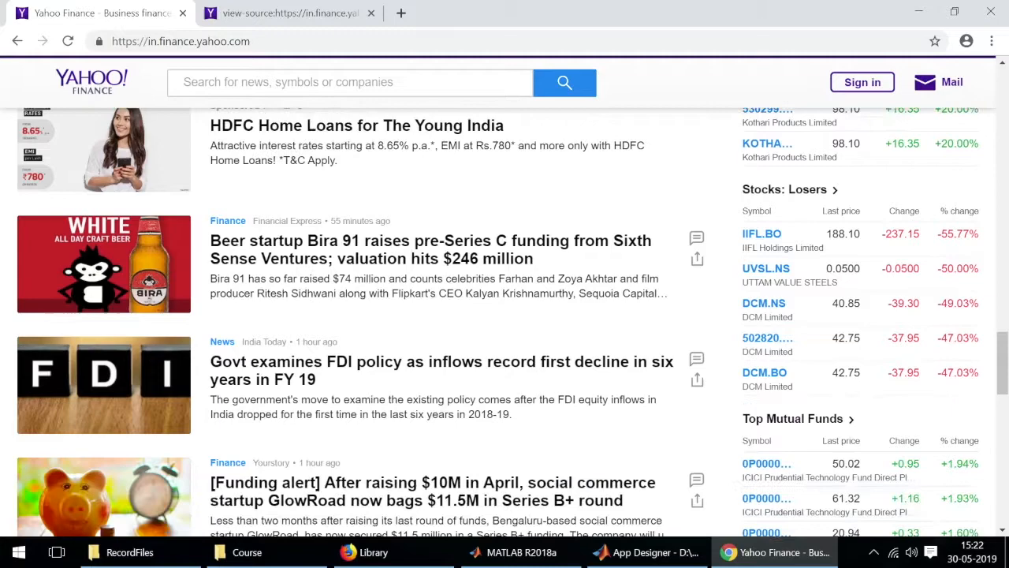
pyautogui.scroll(-3)
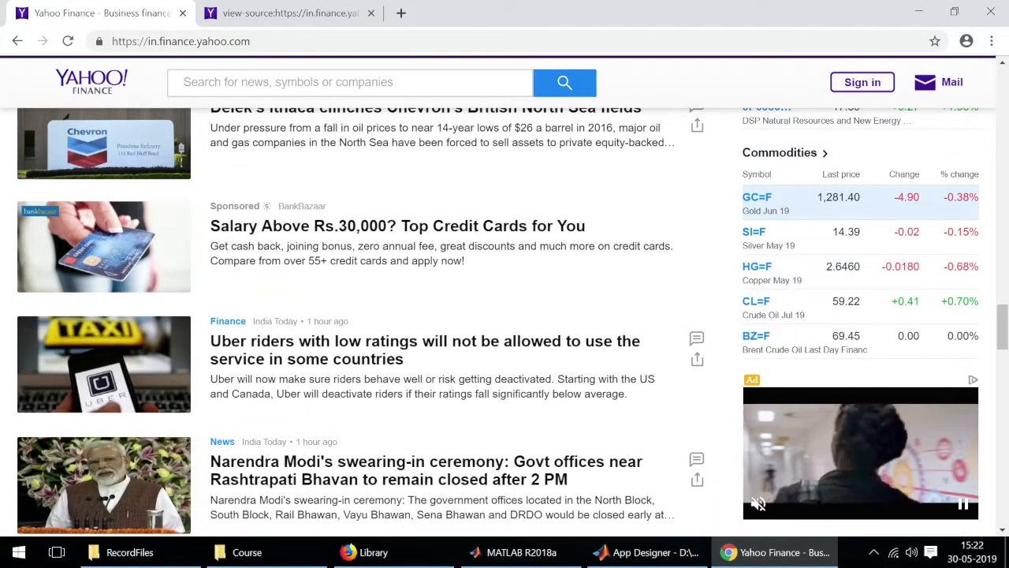
pyautogui.moveTo(779, 151)
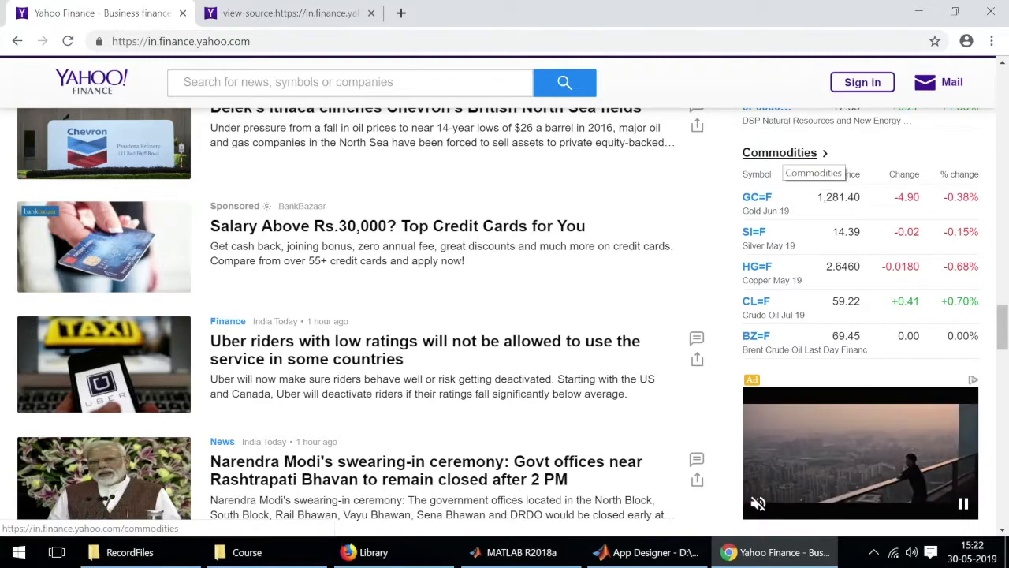
pyautogui.click(779, 151)
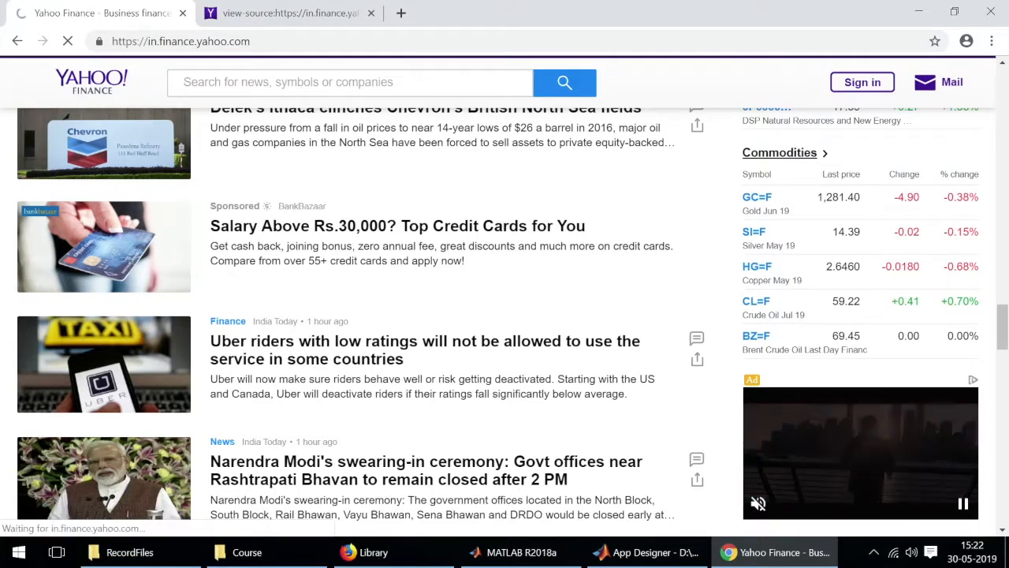
# - Load the Commodity futures table with Gold Jun 19 at 1,281.40 and Crude Oil at 59.21, and review its rows
pyautogui.click(778, 152)
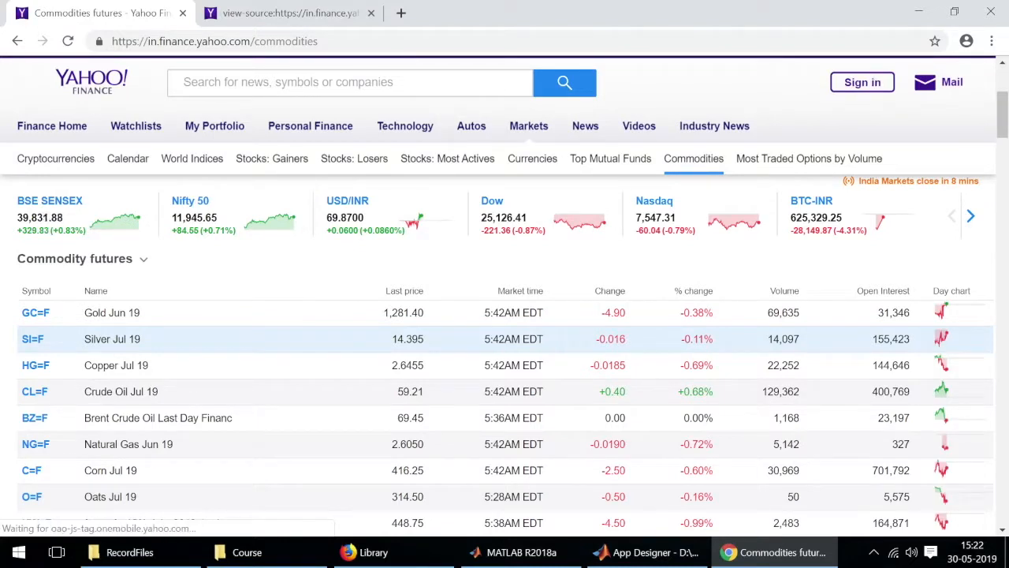
pyautogui.scroll(-3)
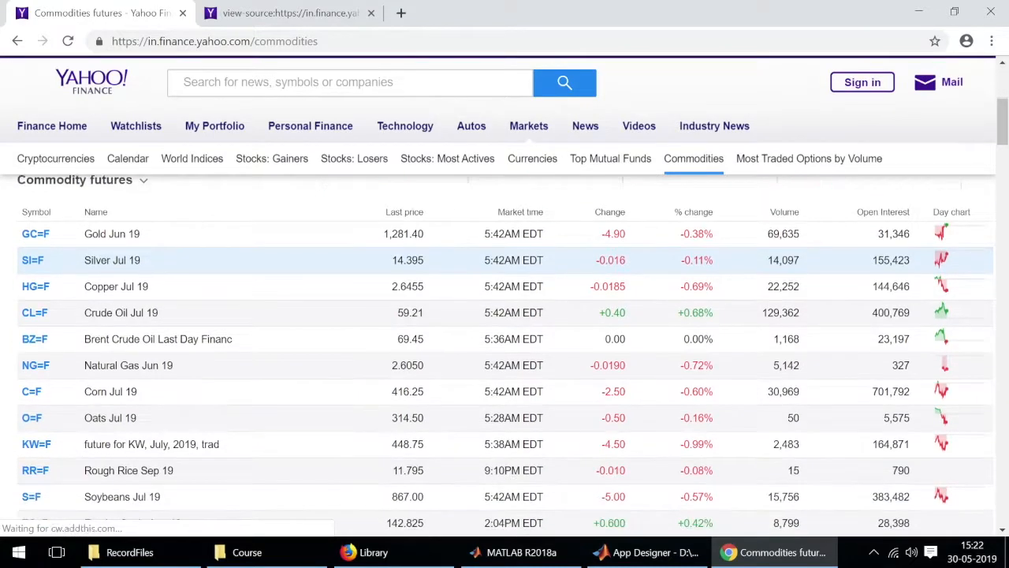
pyautogui.scroll(-3)
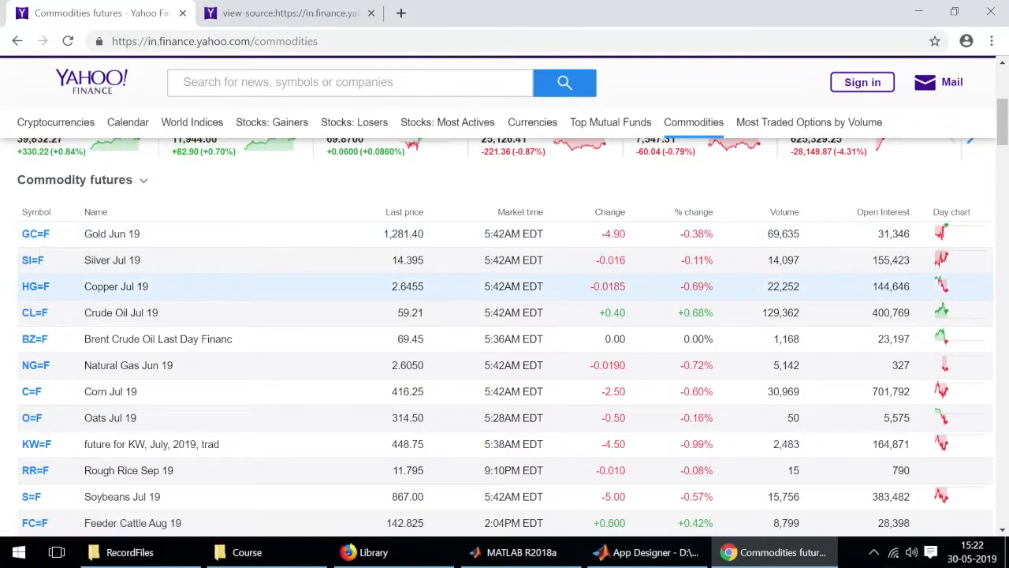
pyautogui.scroll(-3)
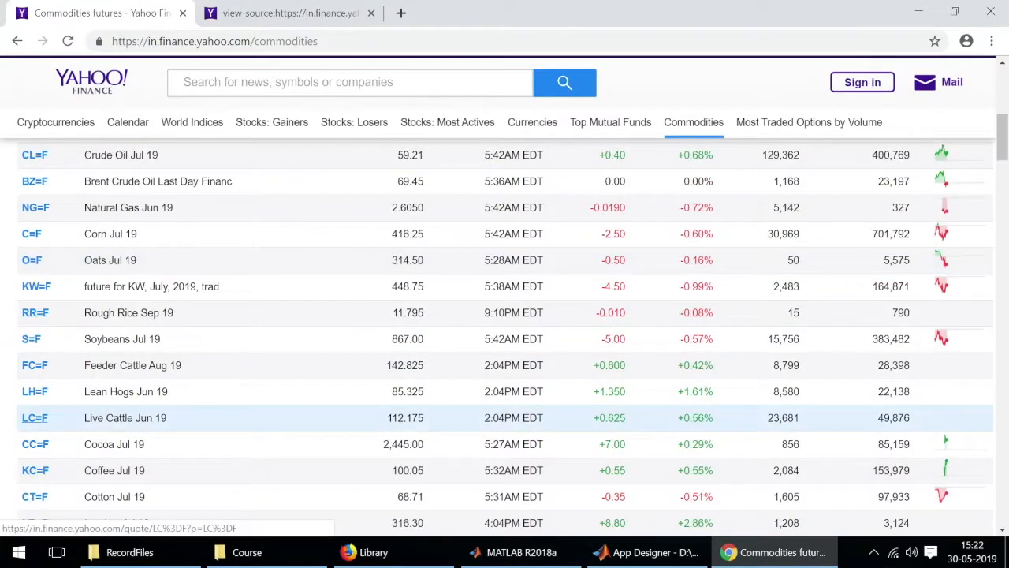
pyautogui.scroll(3)
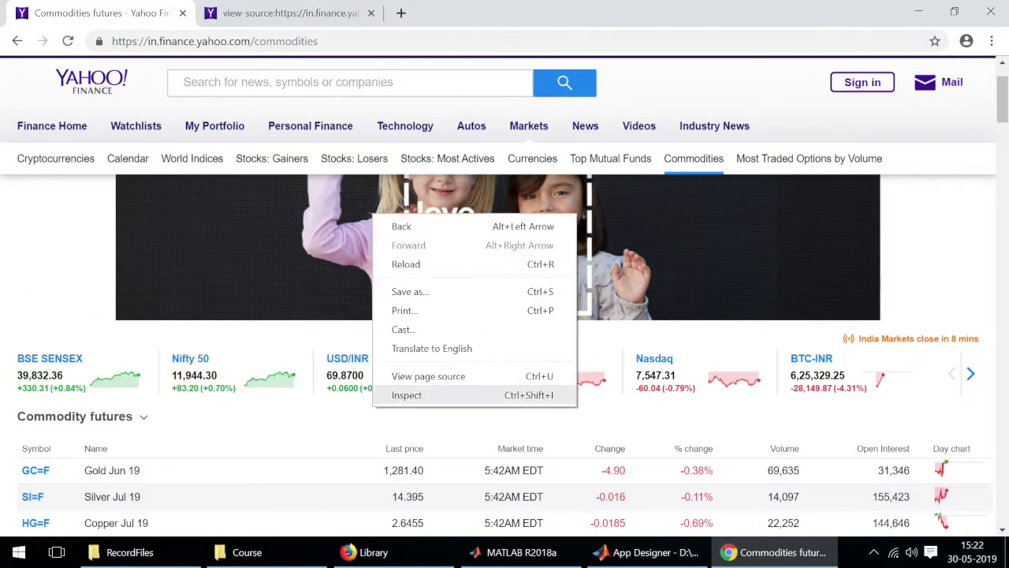
# - Inspect the Commodity futures page, expanding the yfinlist-table markup to its tbody and first tr data row
pyautogui.click(407, 394)
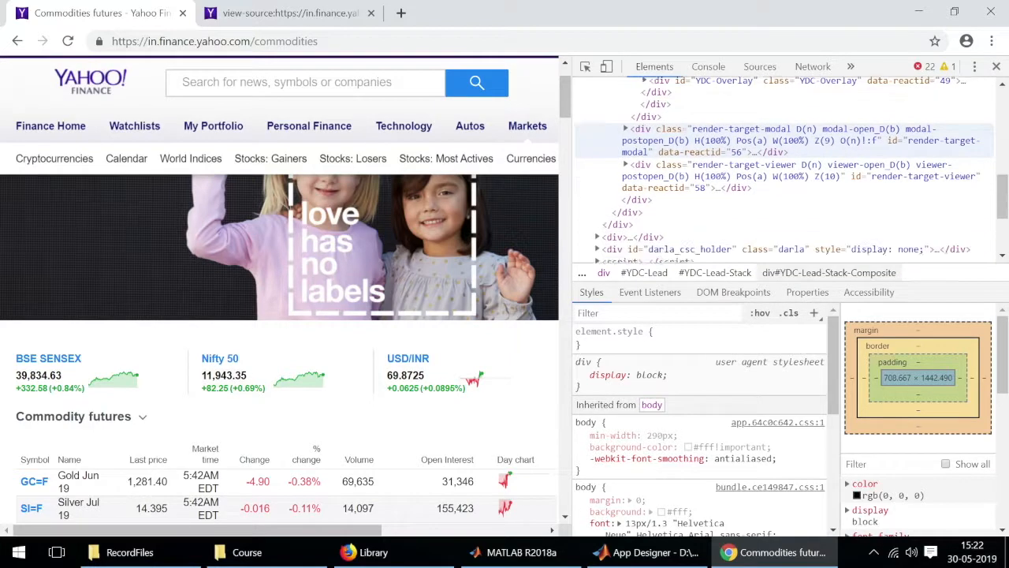
pyautogui.scroll(-3)
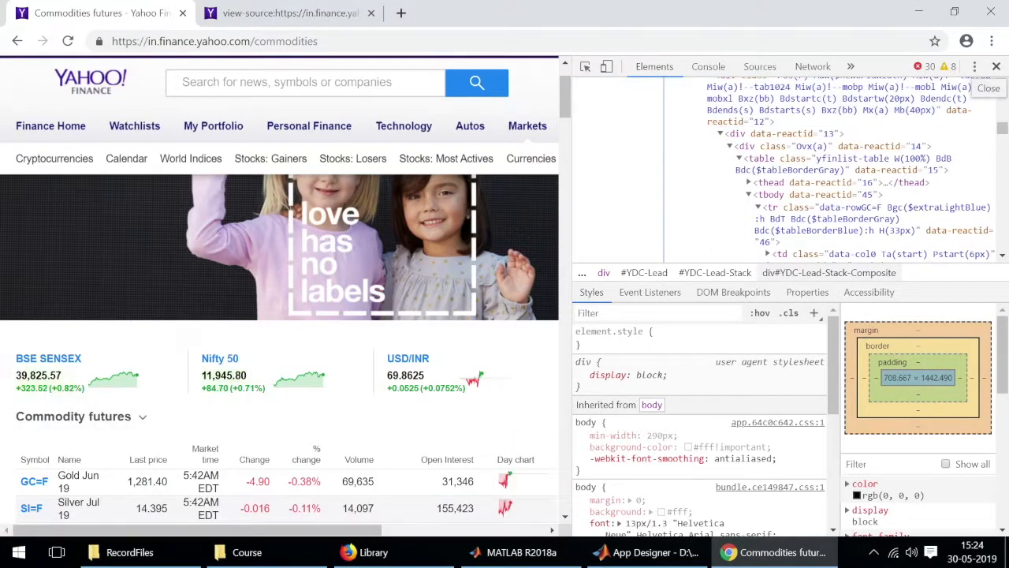
# - Close DevTools so the Commodity futures table fills the window again
pyautogui.click(987, 88)
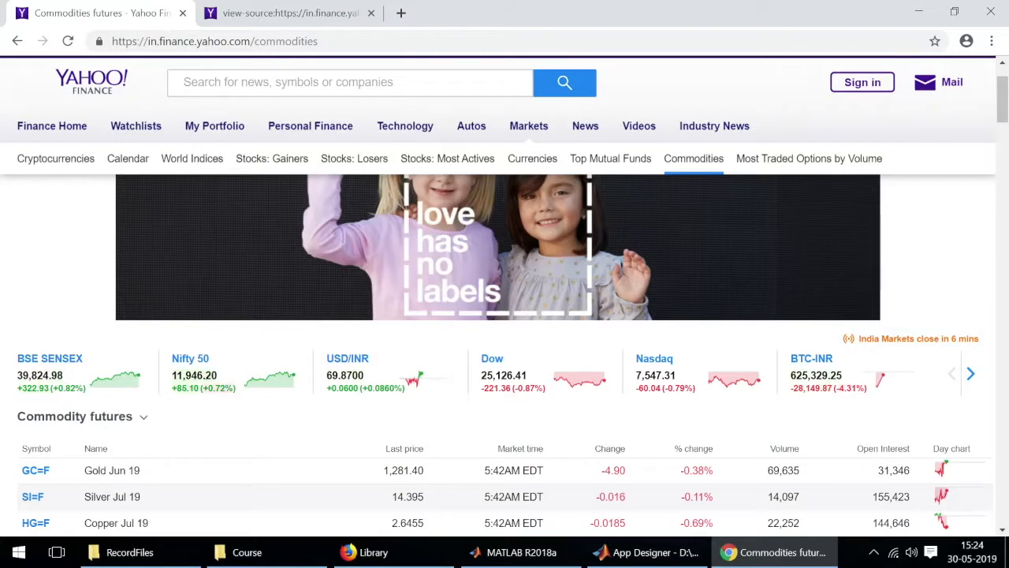
pyautogui.scroll(-3)
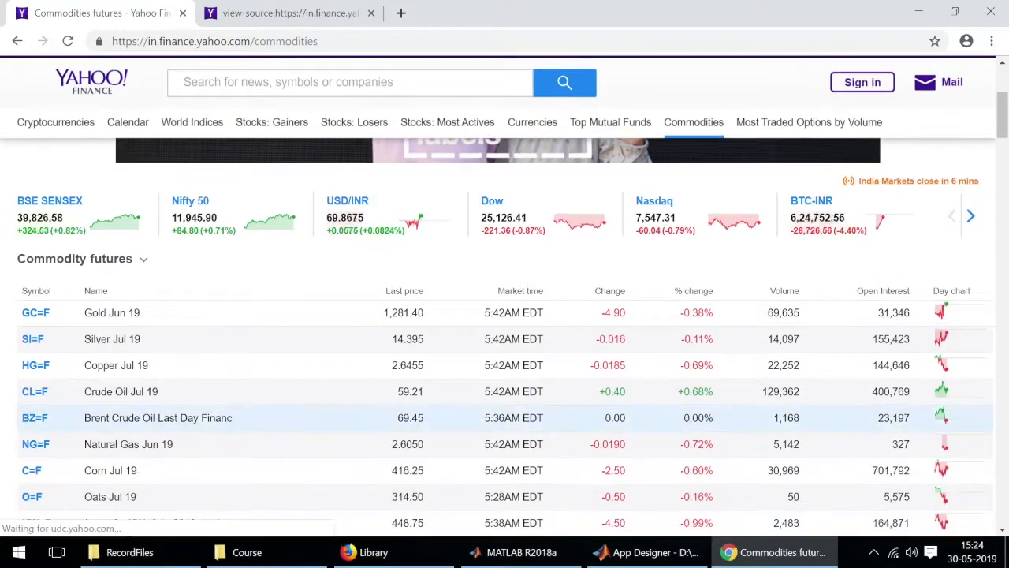